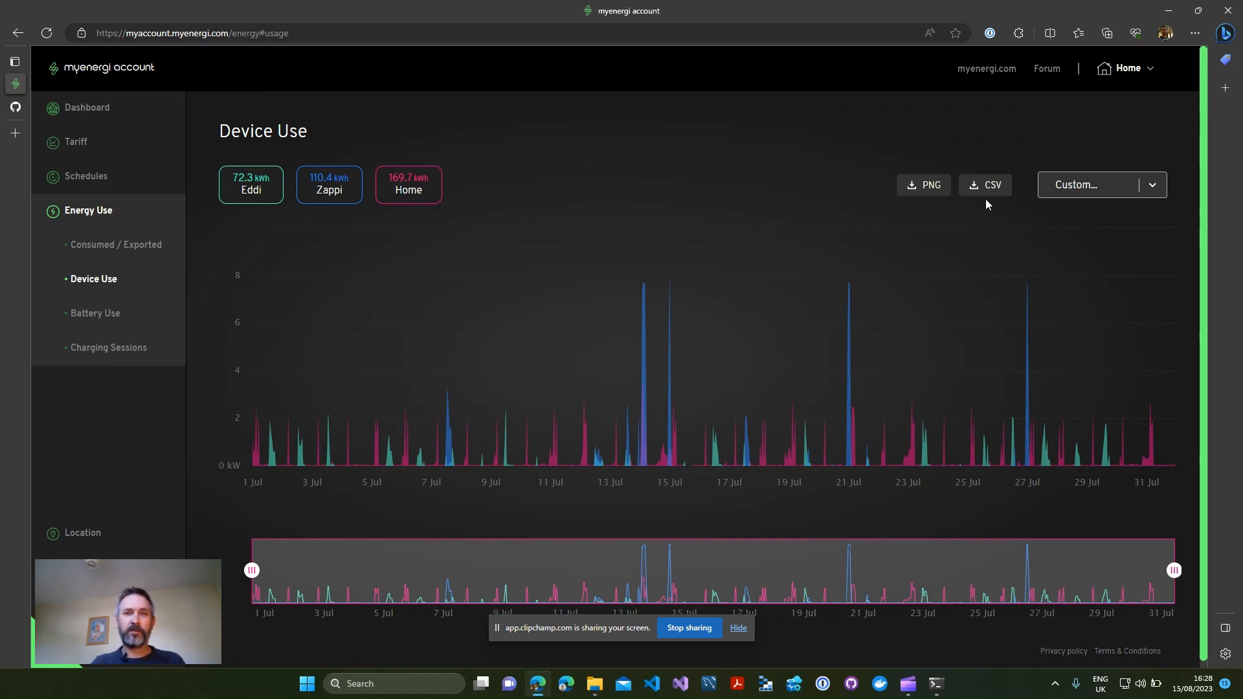
mouse_move(712, 255)
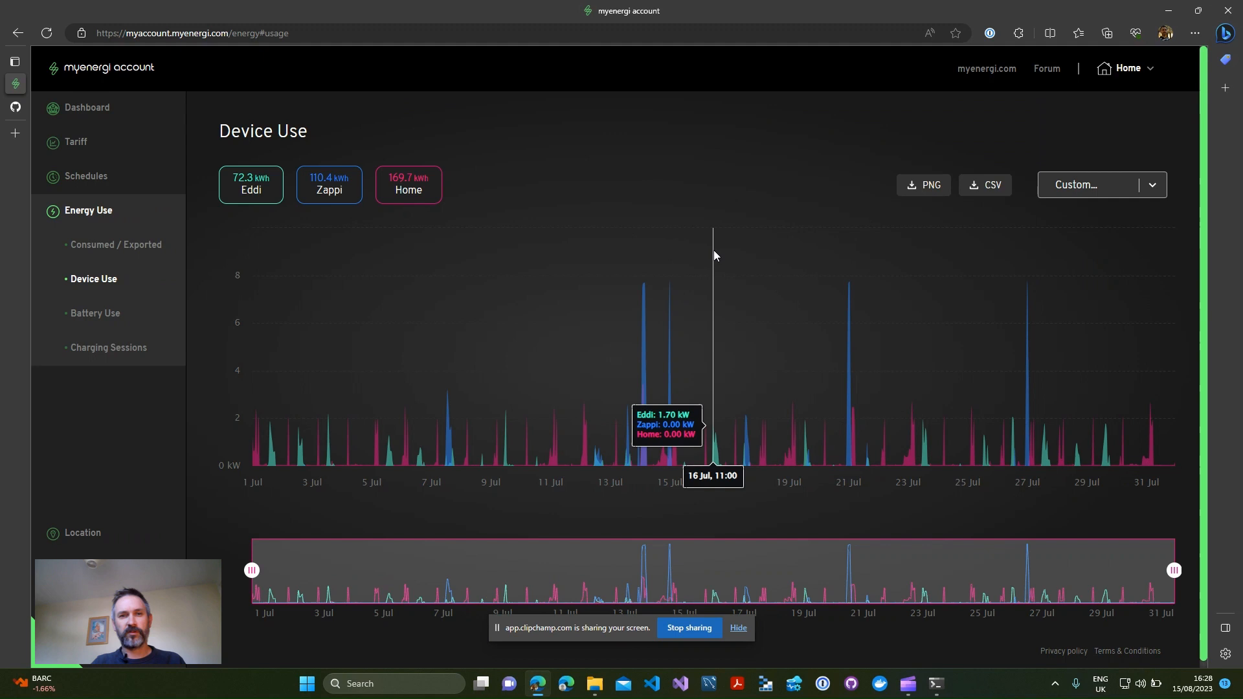
mouse_move(1150, 194)
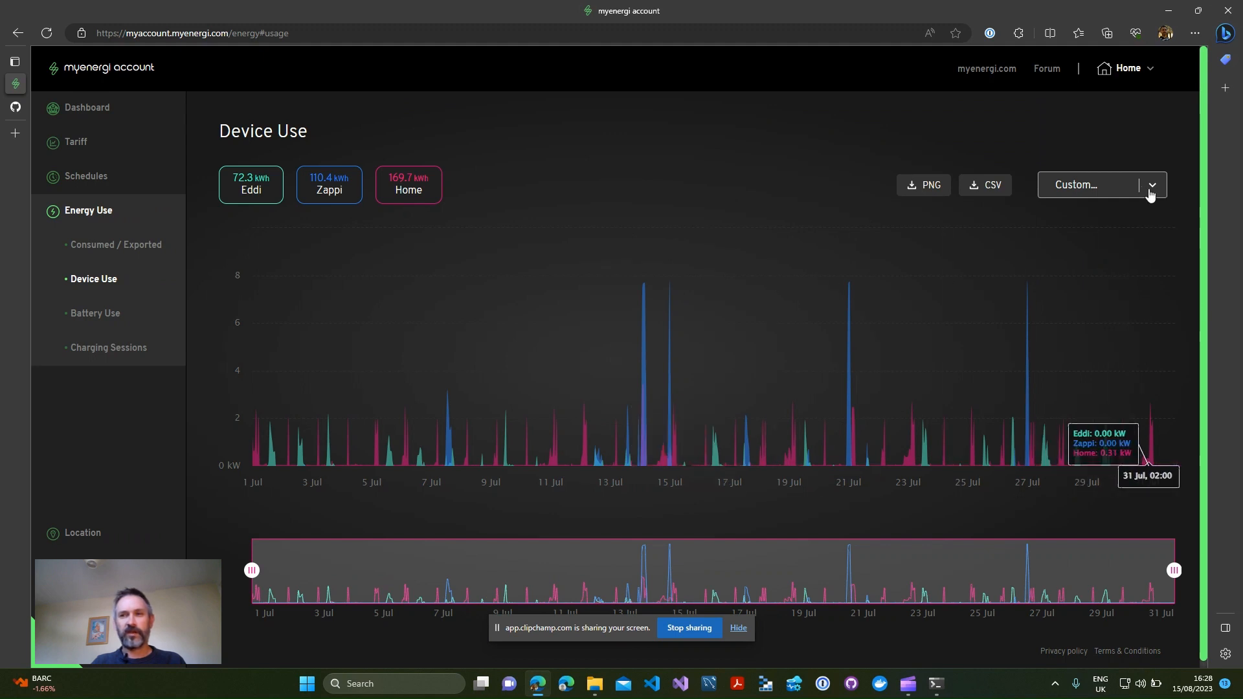
mouse_move(991, 197)
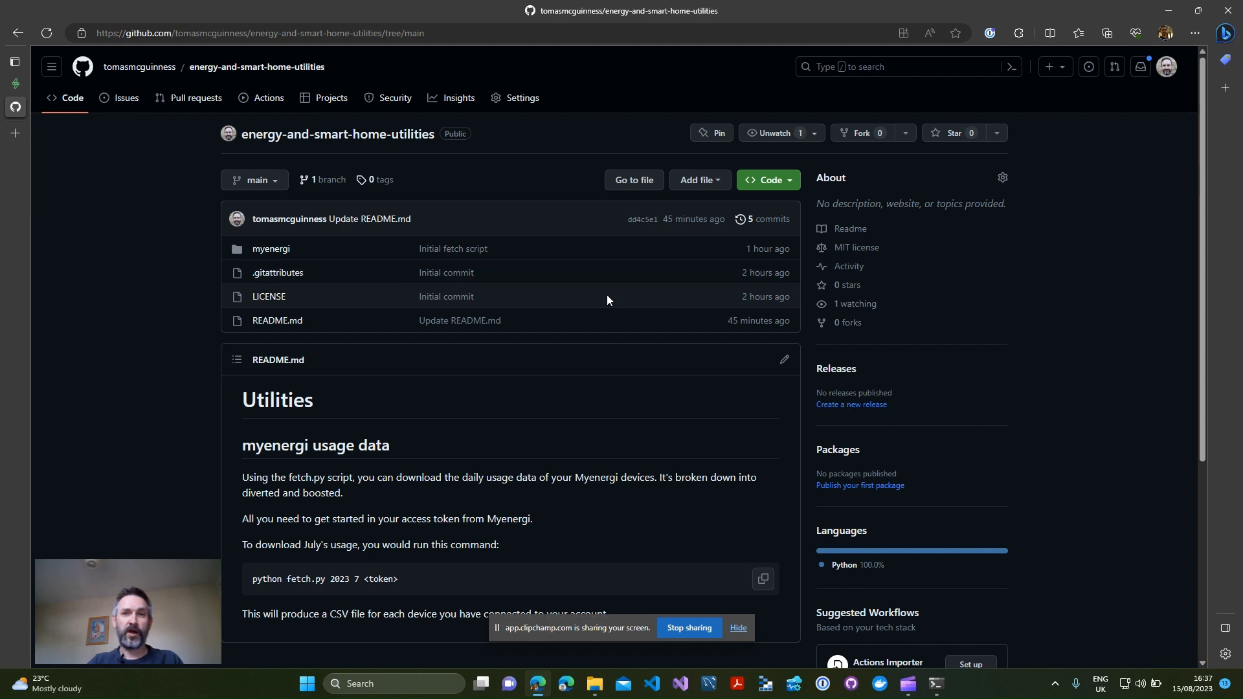
mouse_move(516, 222)
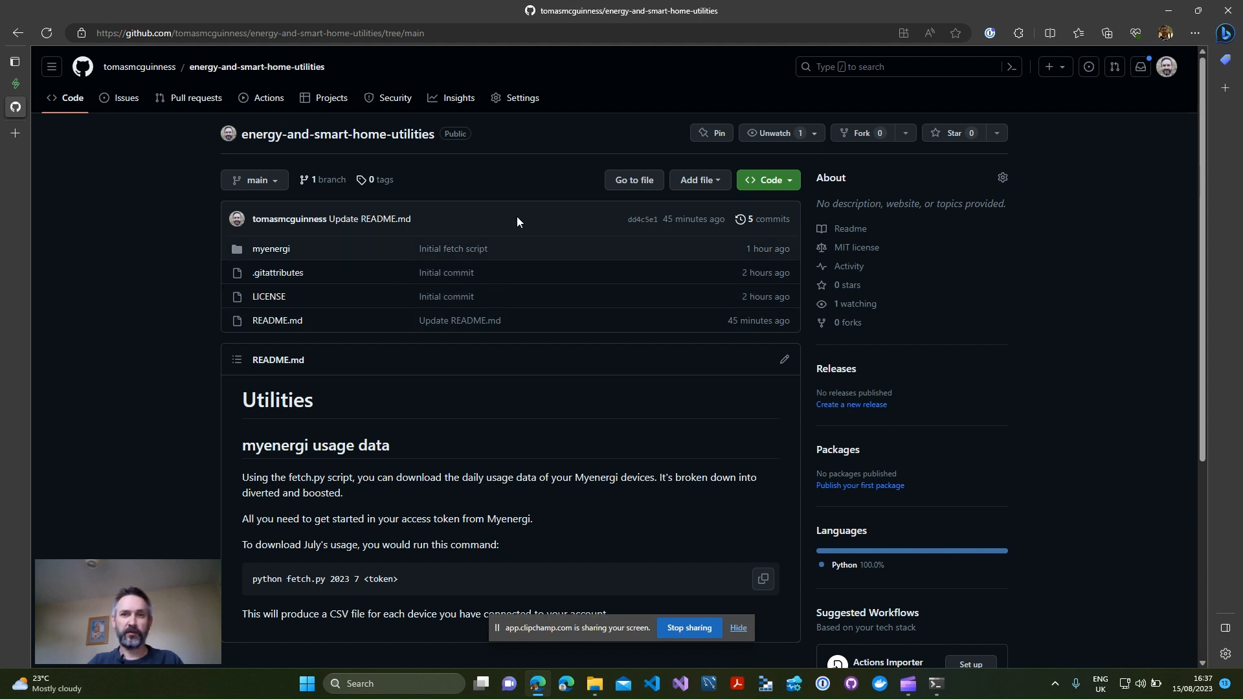
mouse_move(270, 123)
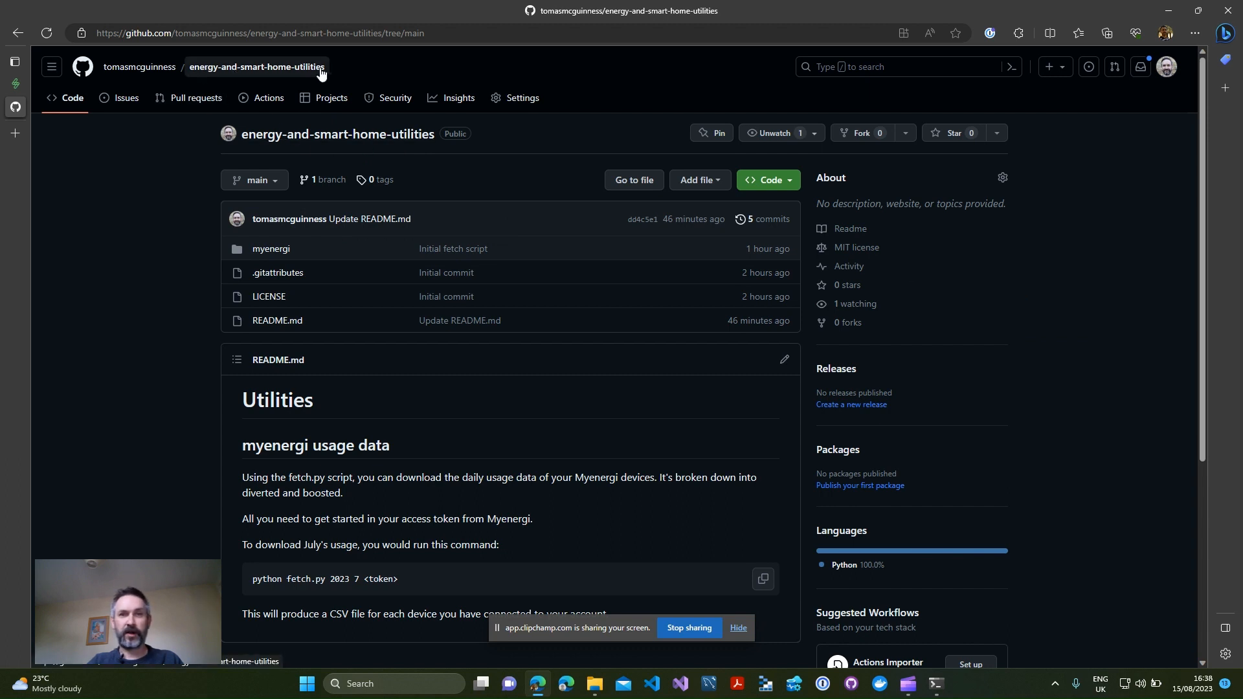
mouse_move(338, 134)
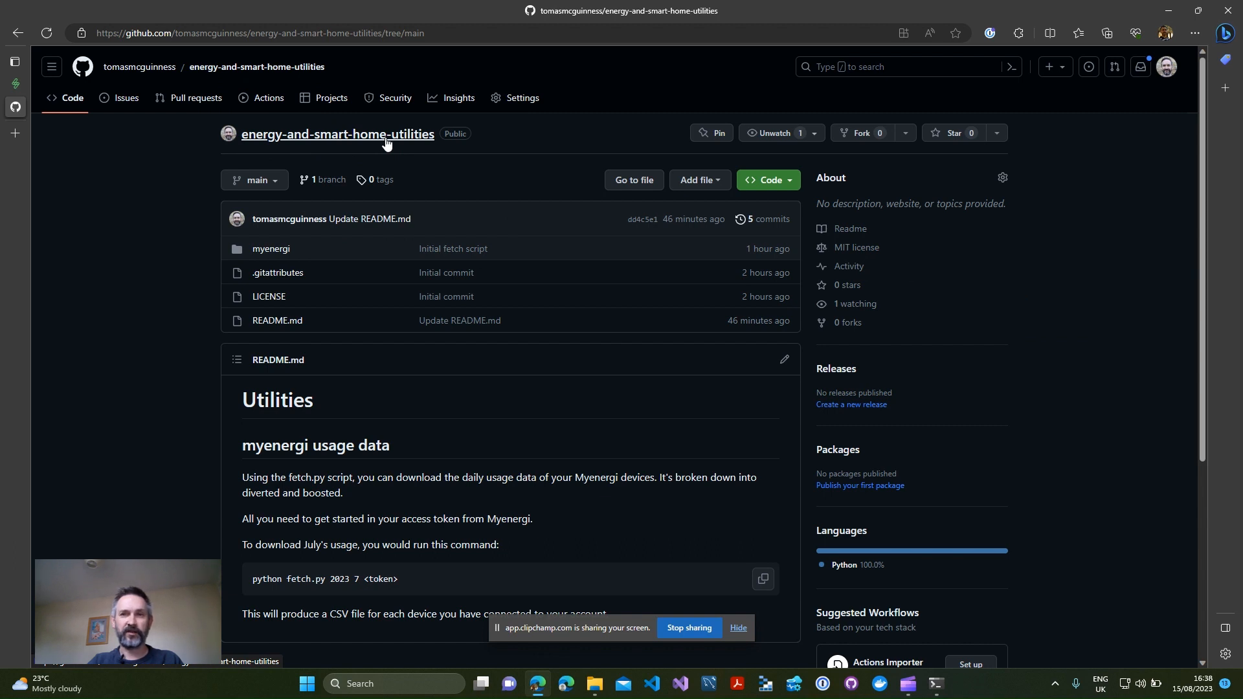
mouse_move(270, 261)
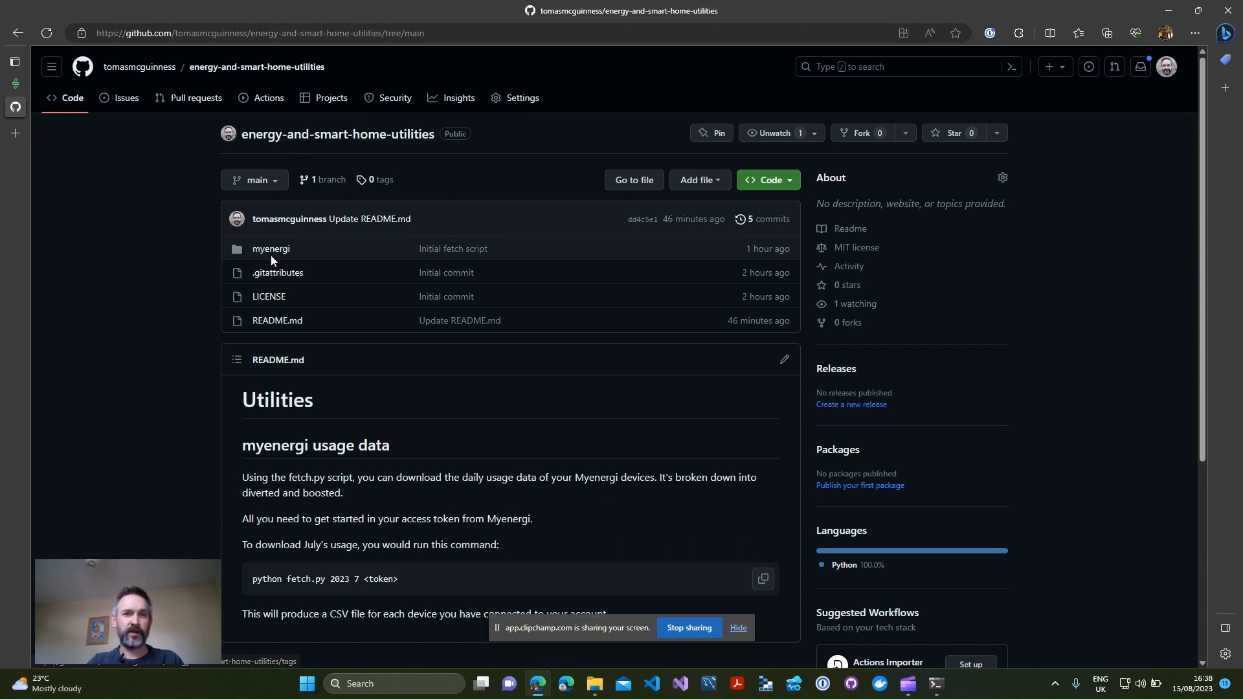
mouse_move(270, 249)
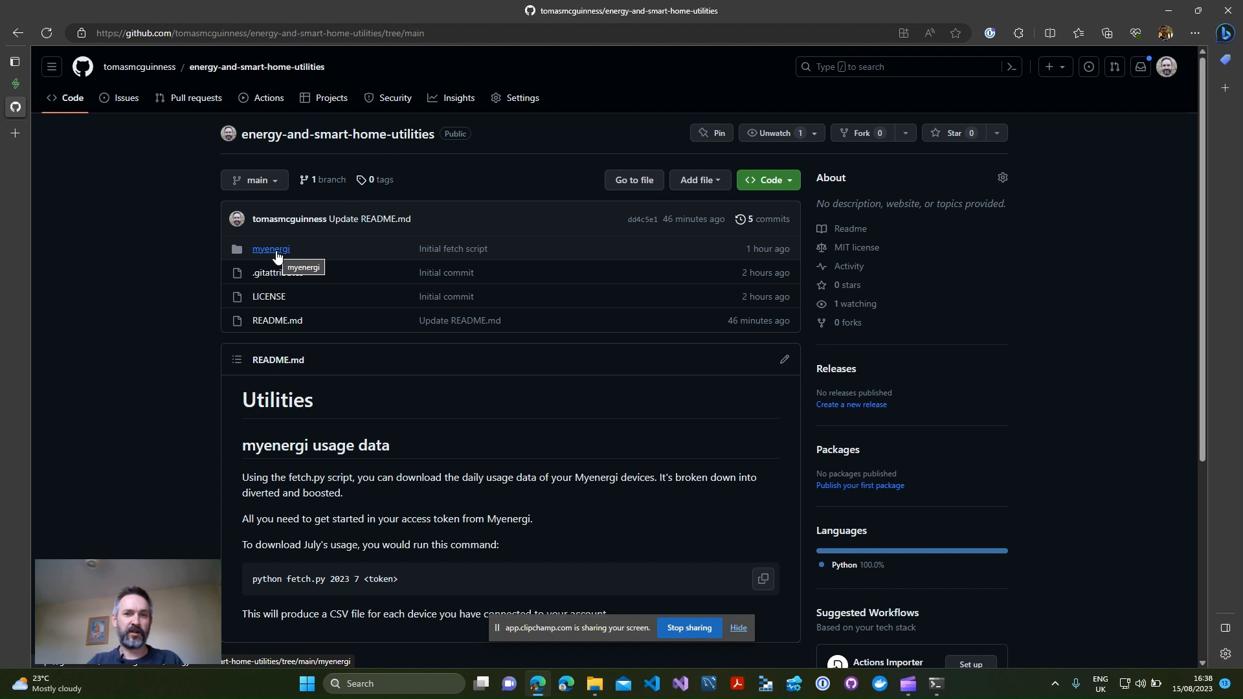
Step: Navigate into the repository's myenergi folder containing fetch.py
left_click(270, 249)
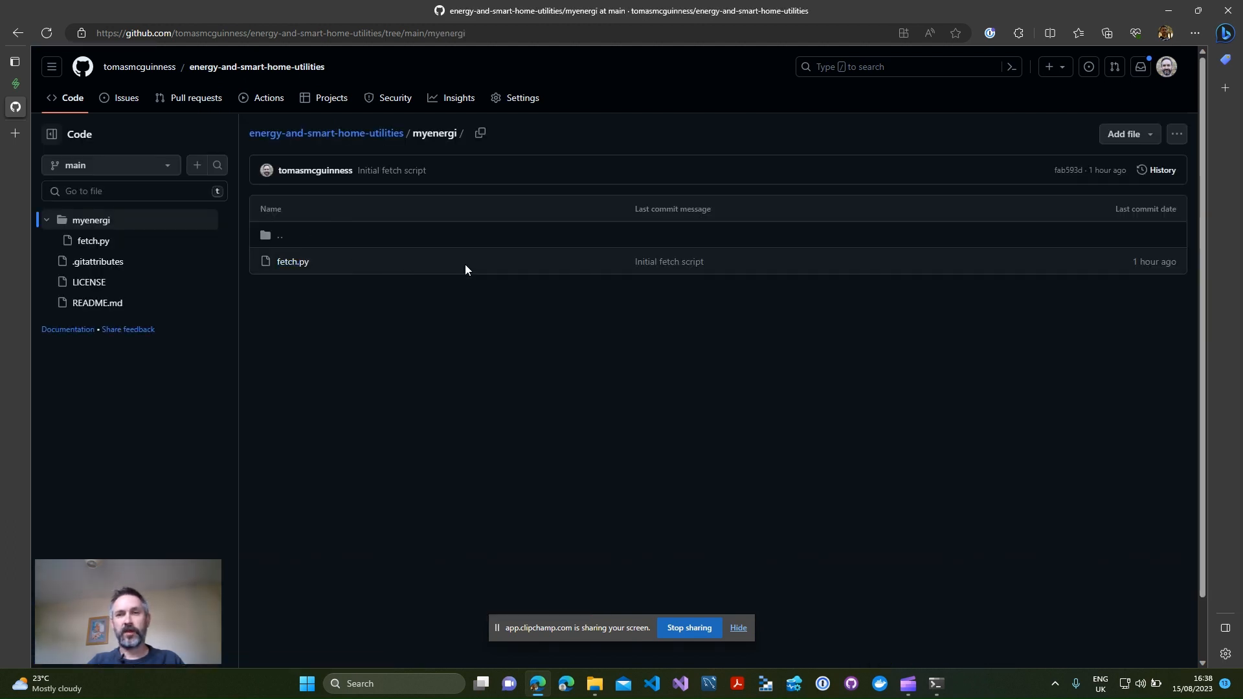
mouse_move(691, 311)
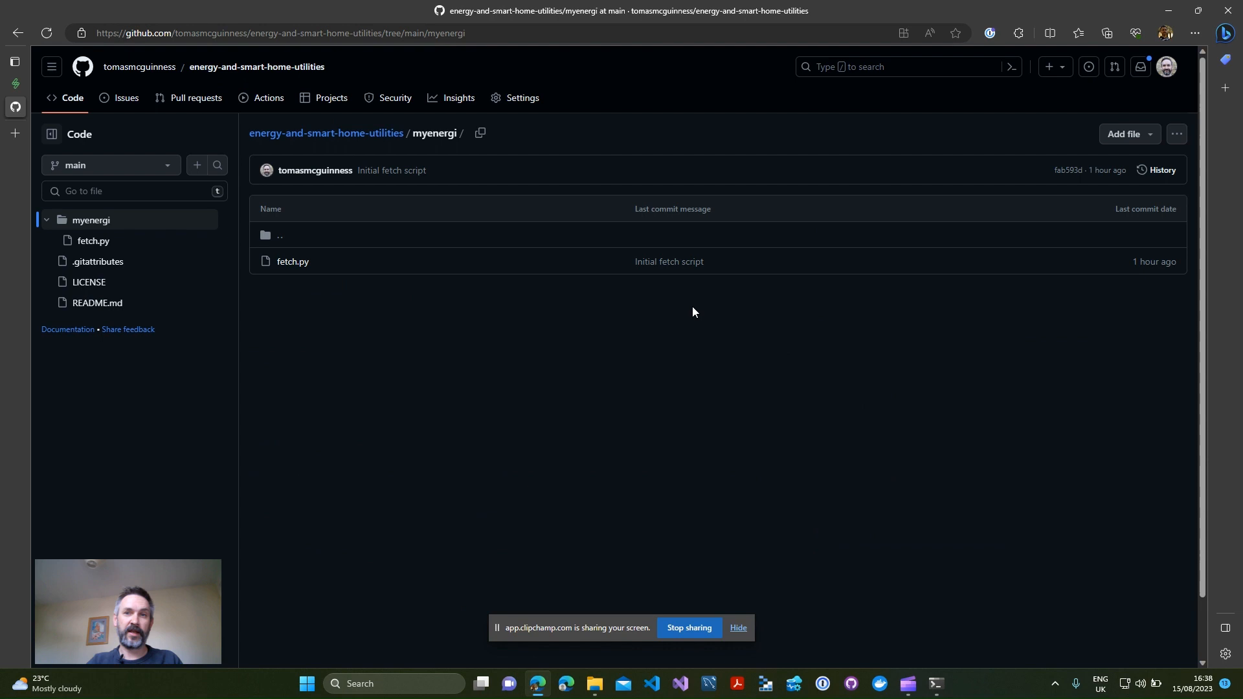
mouse_move(699, 308)
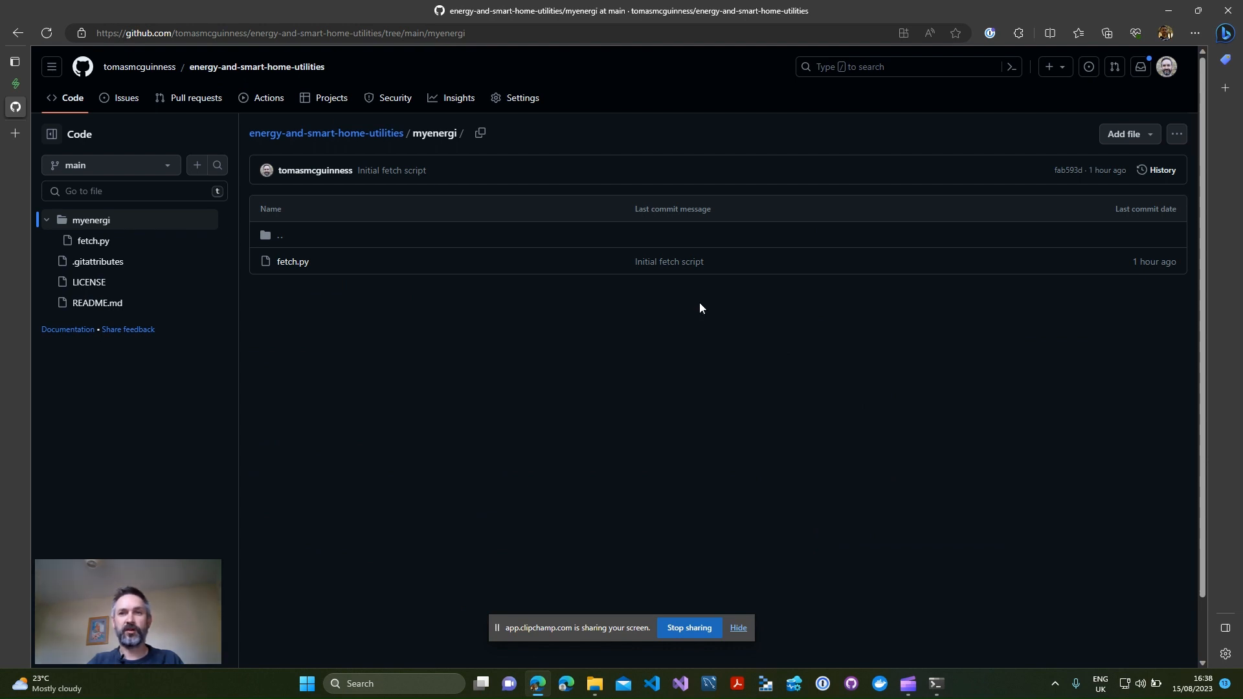
mouse_move(713, 195)
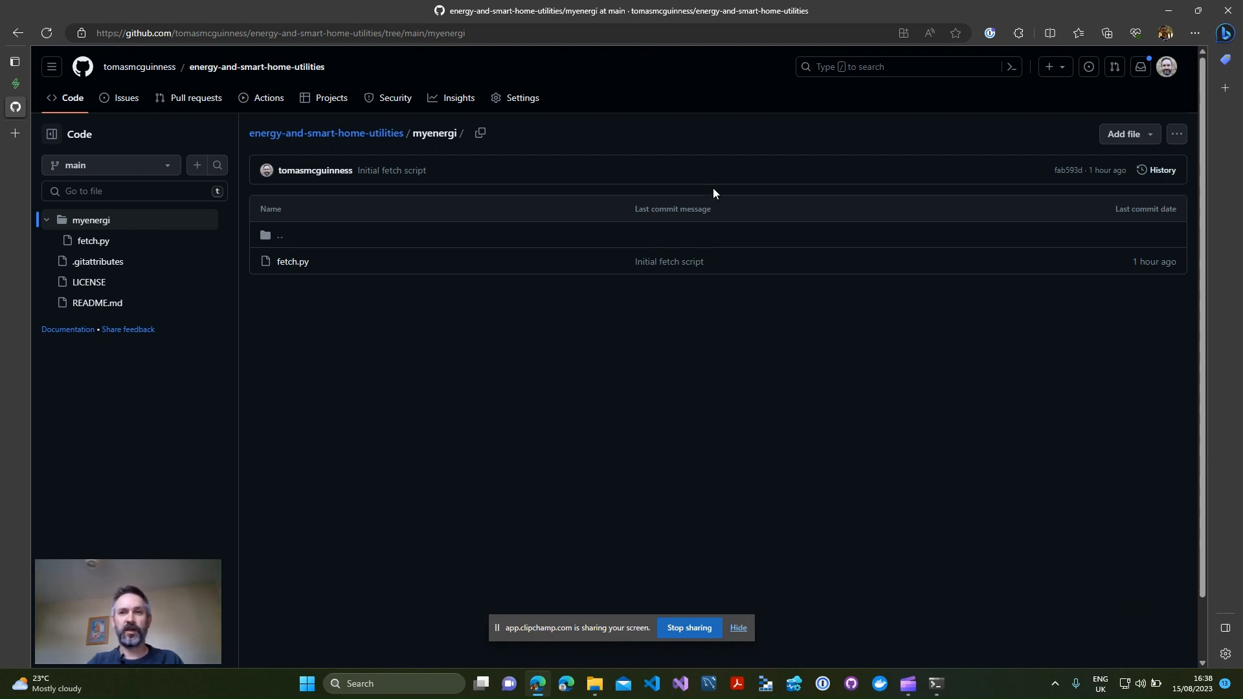
mouse_move(700, 467)
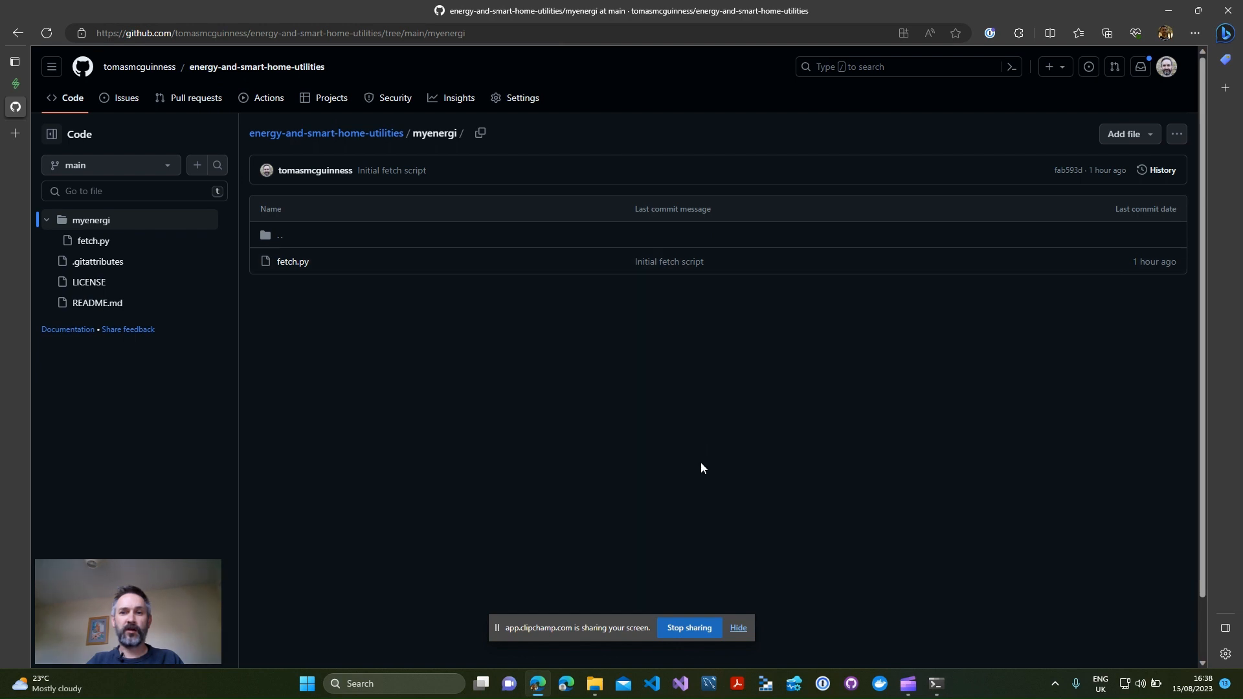
Step: Browse to the local Development\Utilities\myenergi folder holding fetch.py and switch windows
left_click(593, 688)
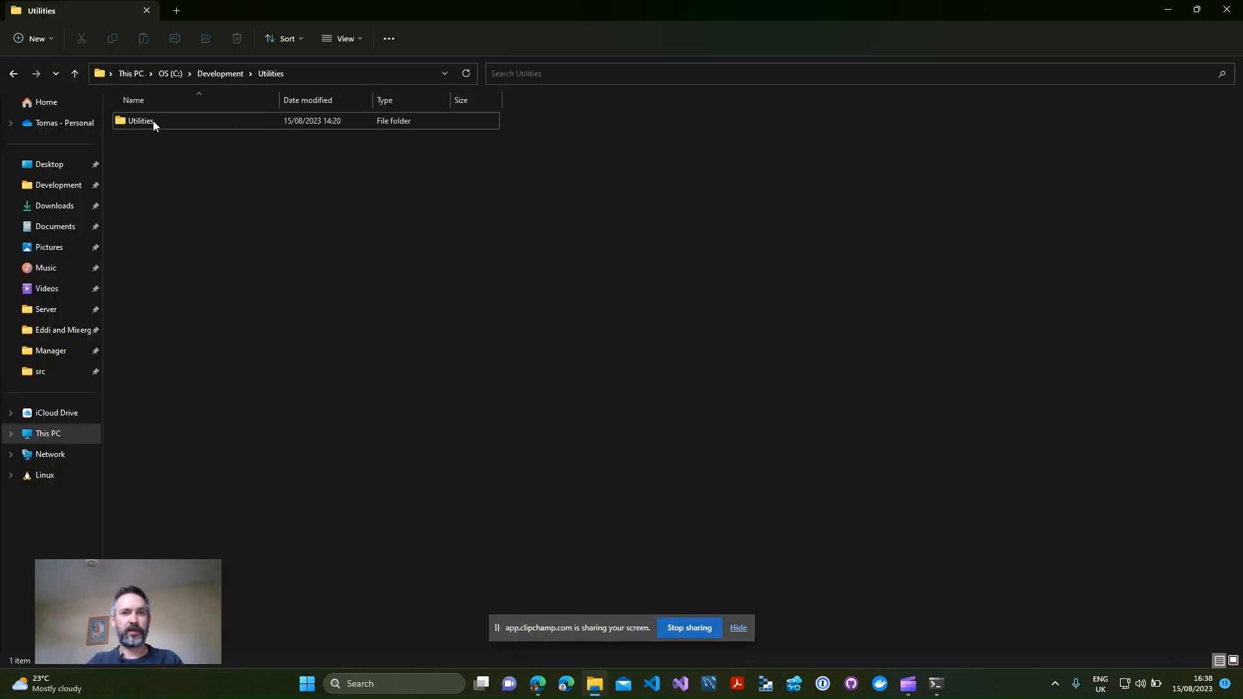
double_click(139, 121)
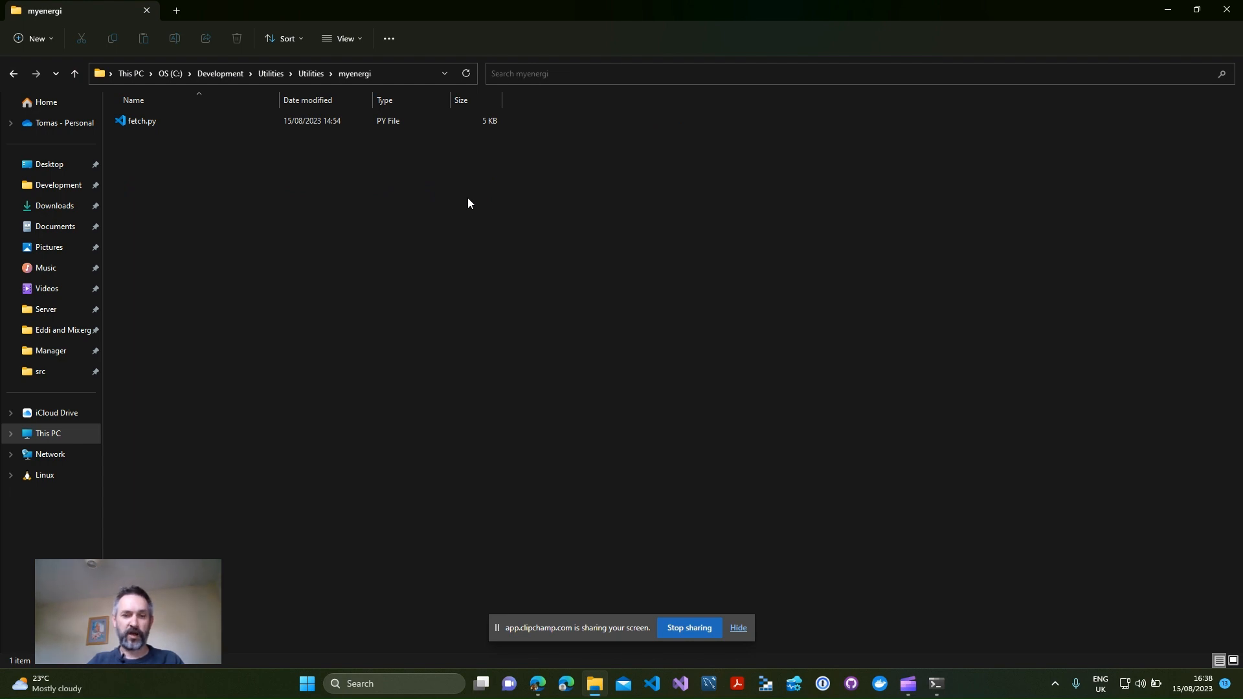
key("alt+tab")
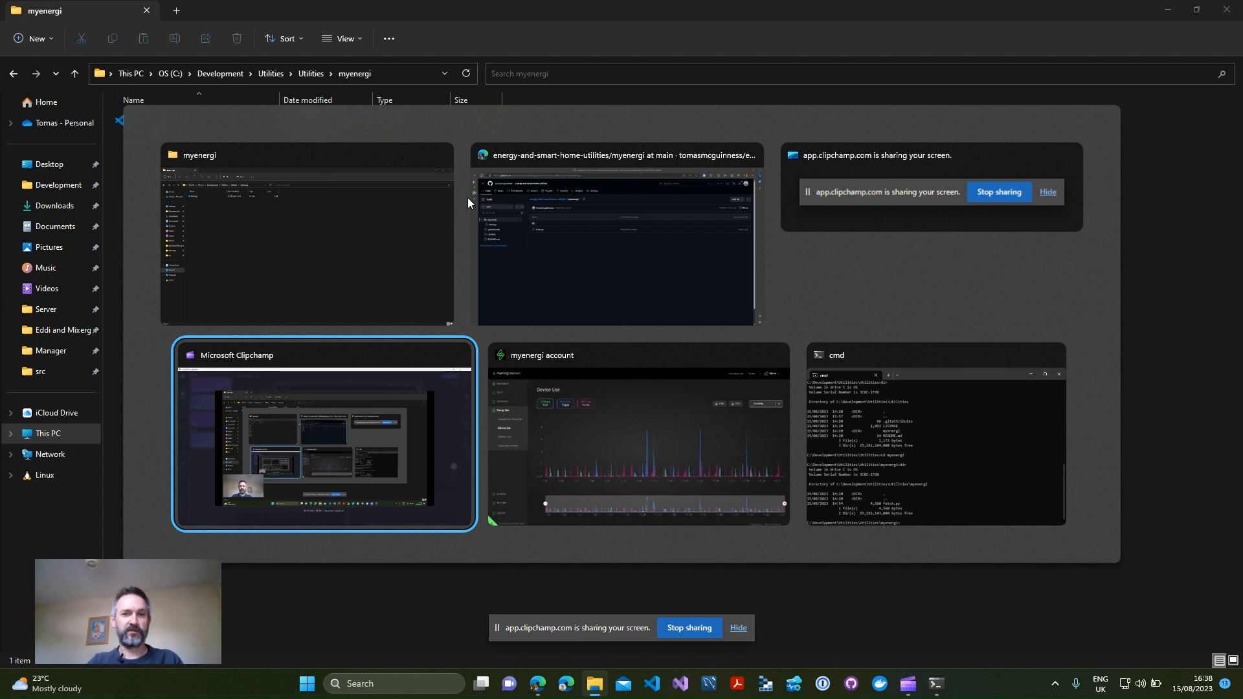
left_click(637, 435)
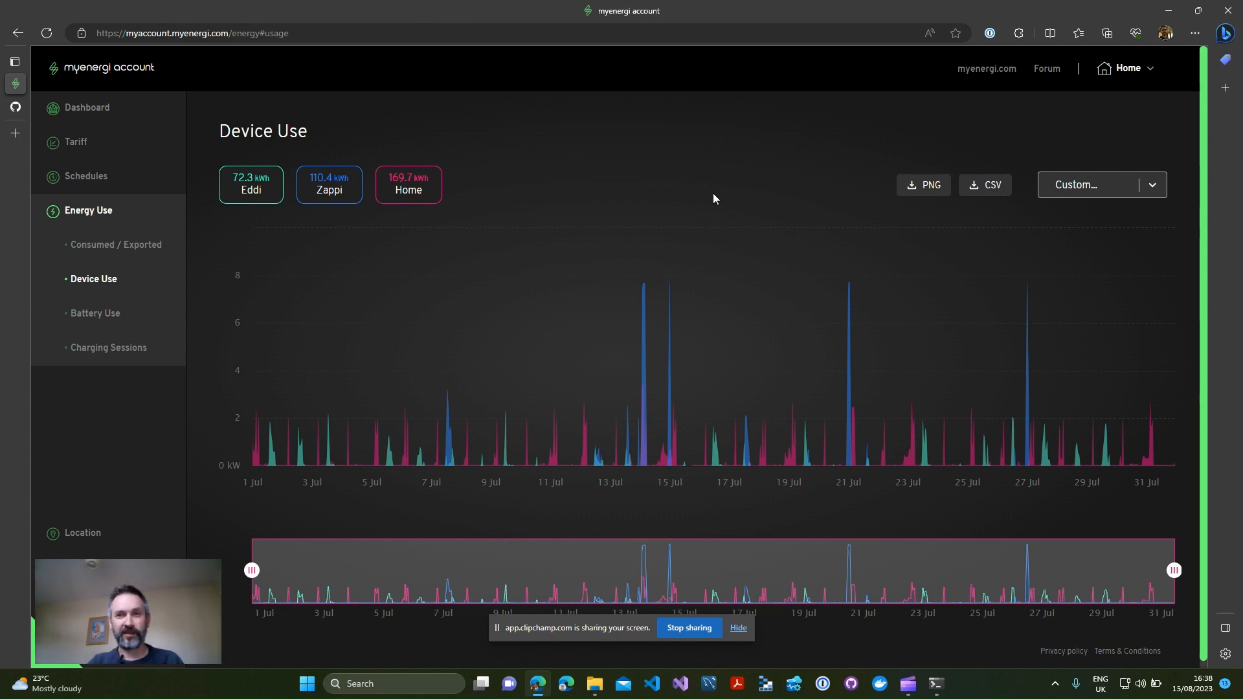
mouse_move(745, 234)
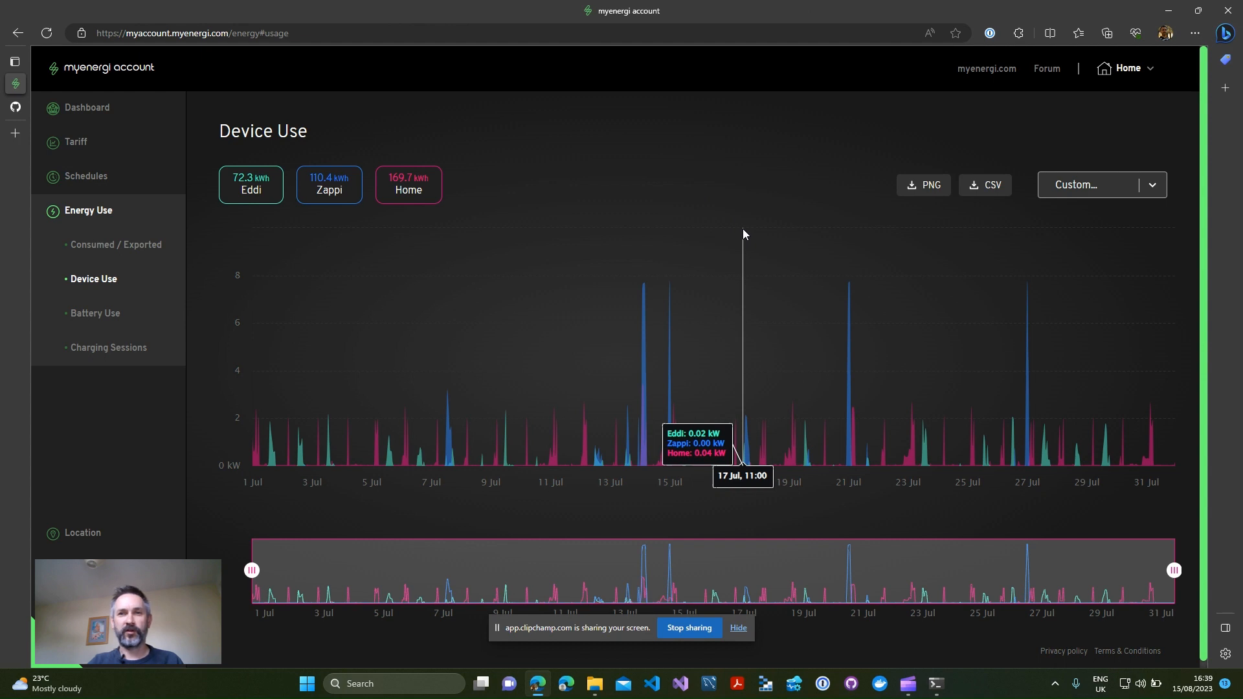
mouse_move(731, 238)
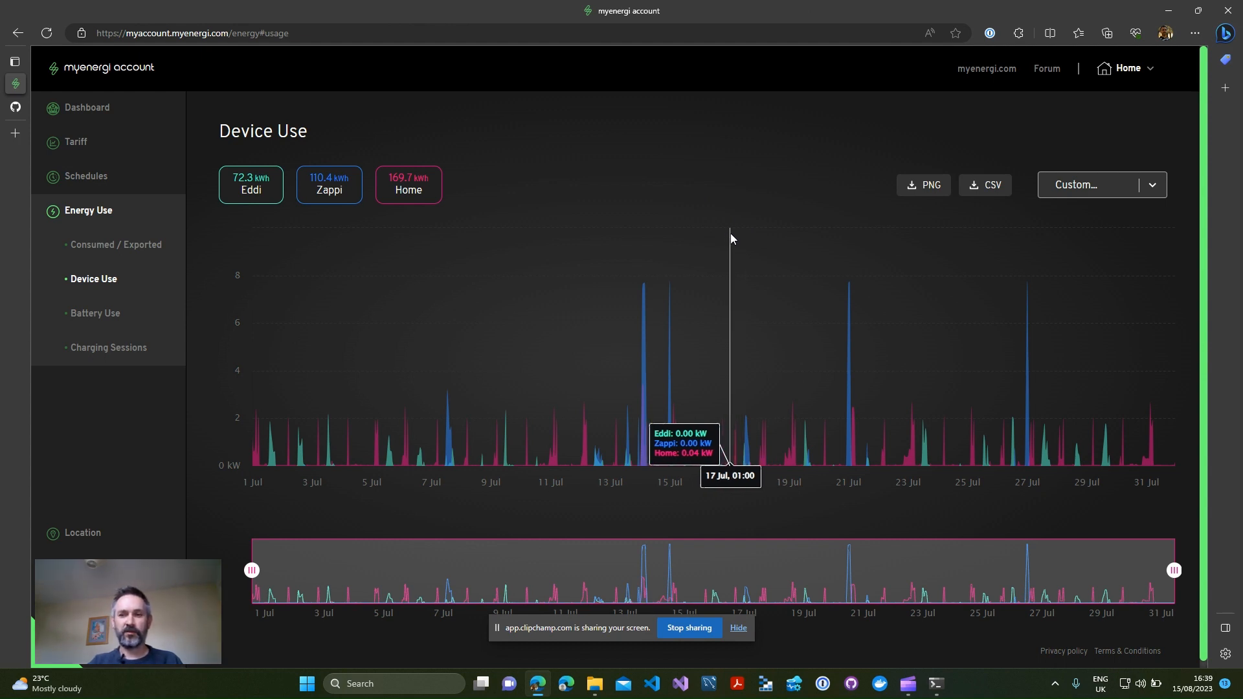
mouse_move(1202, 40)
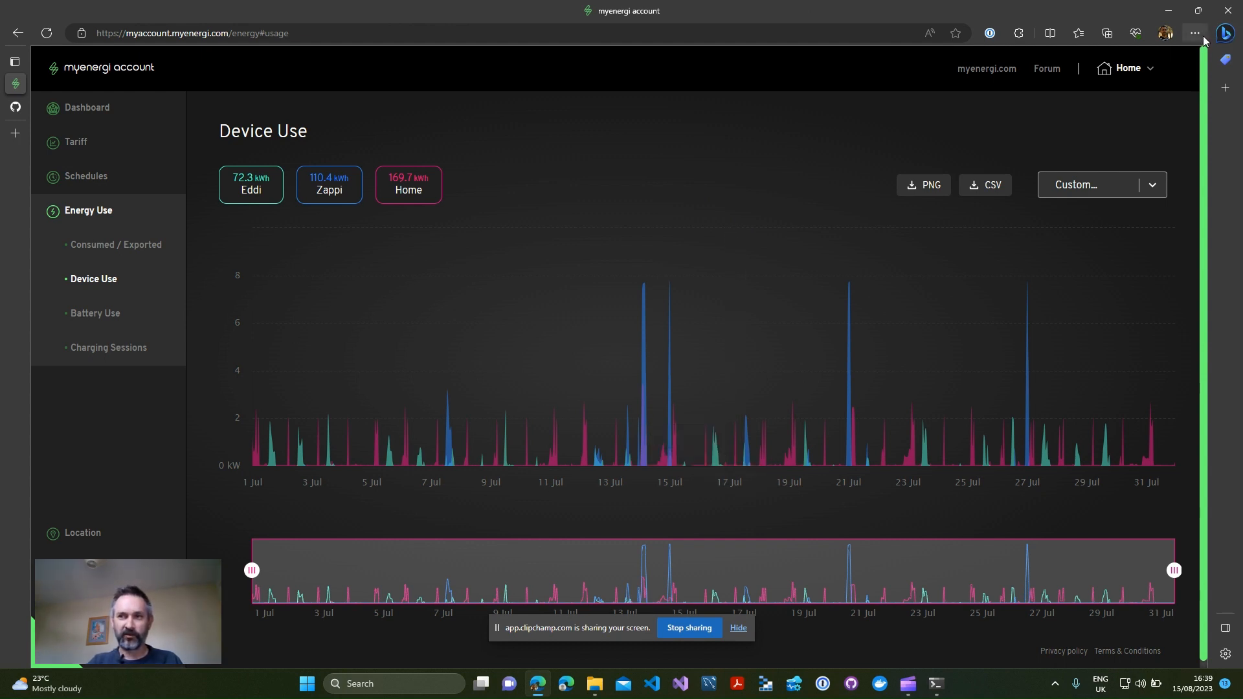
mouse_move(1193, 33)
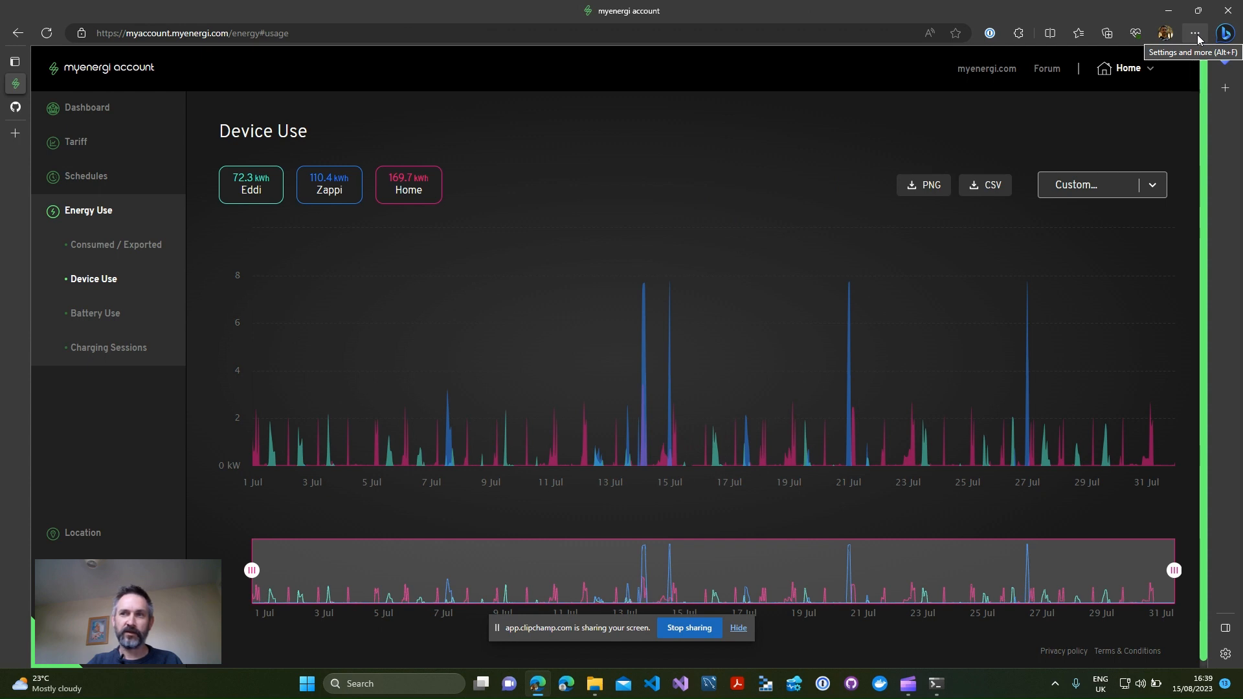
Step: Show Edge's Settings and more menu with the More tools list expanded
left_click(1194, 34)
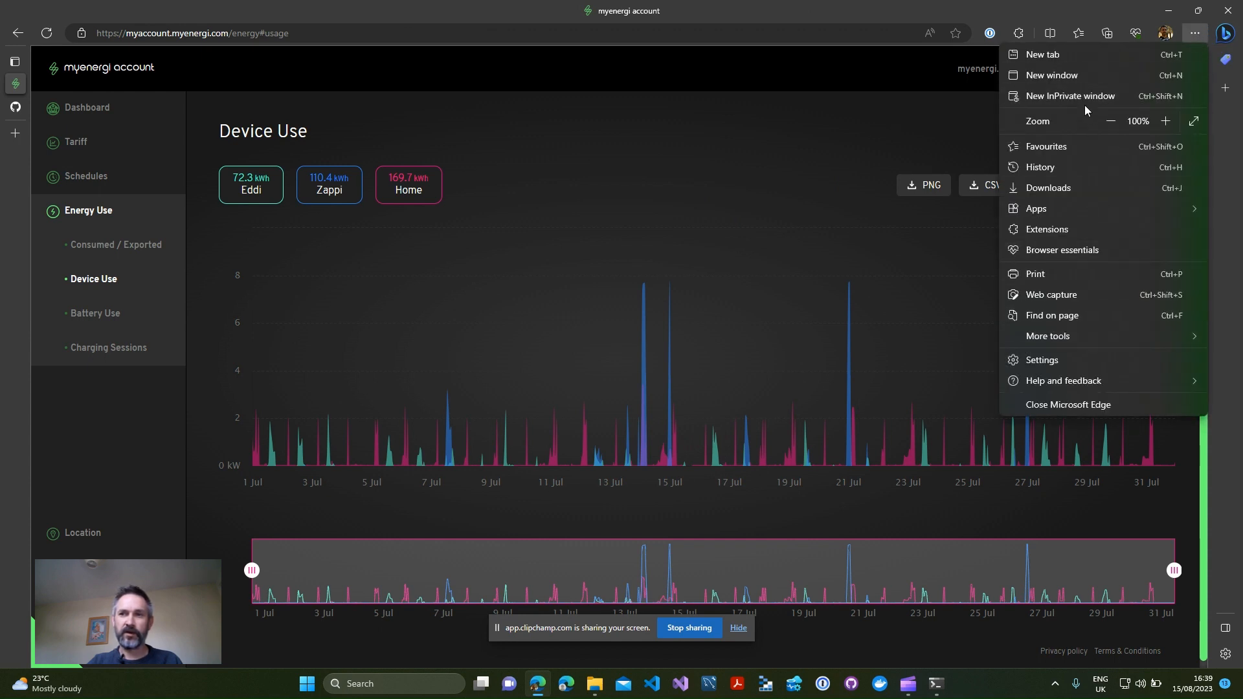
left_click(1047, 336)
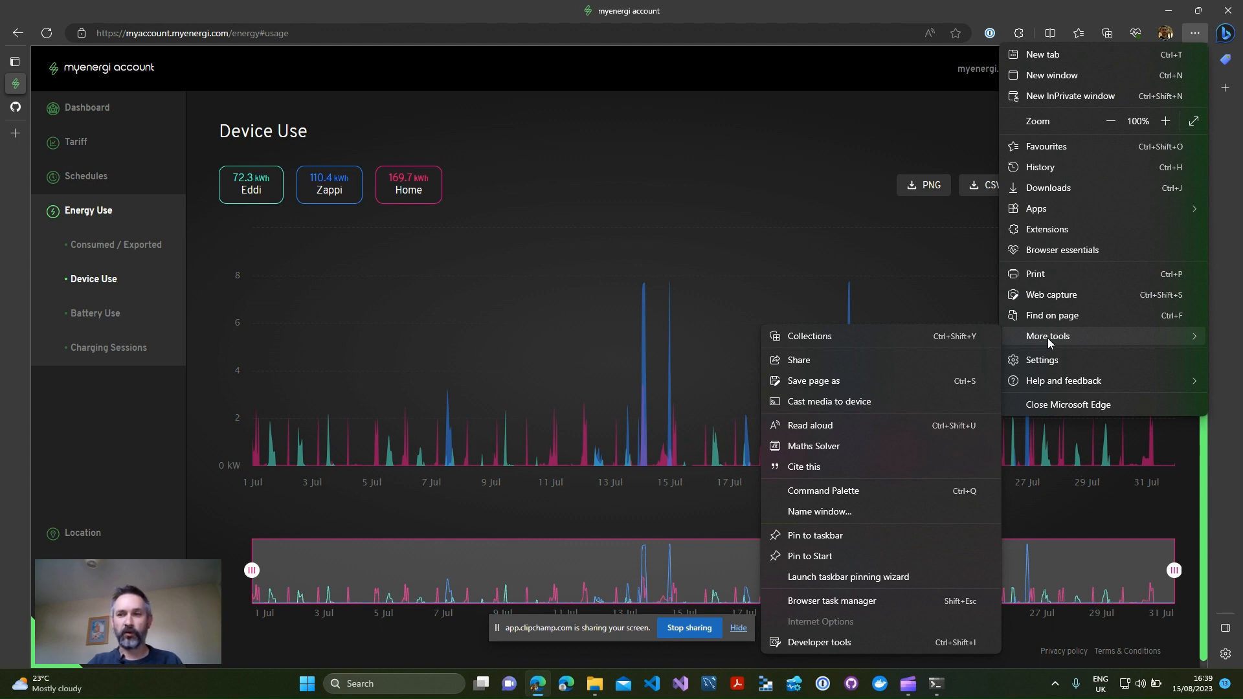
mouse_move(1045, 343)
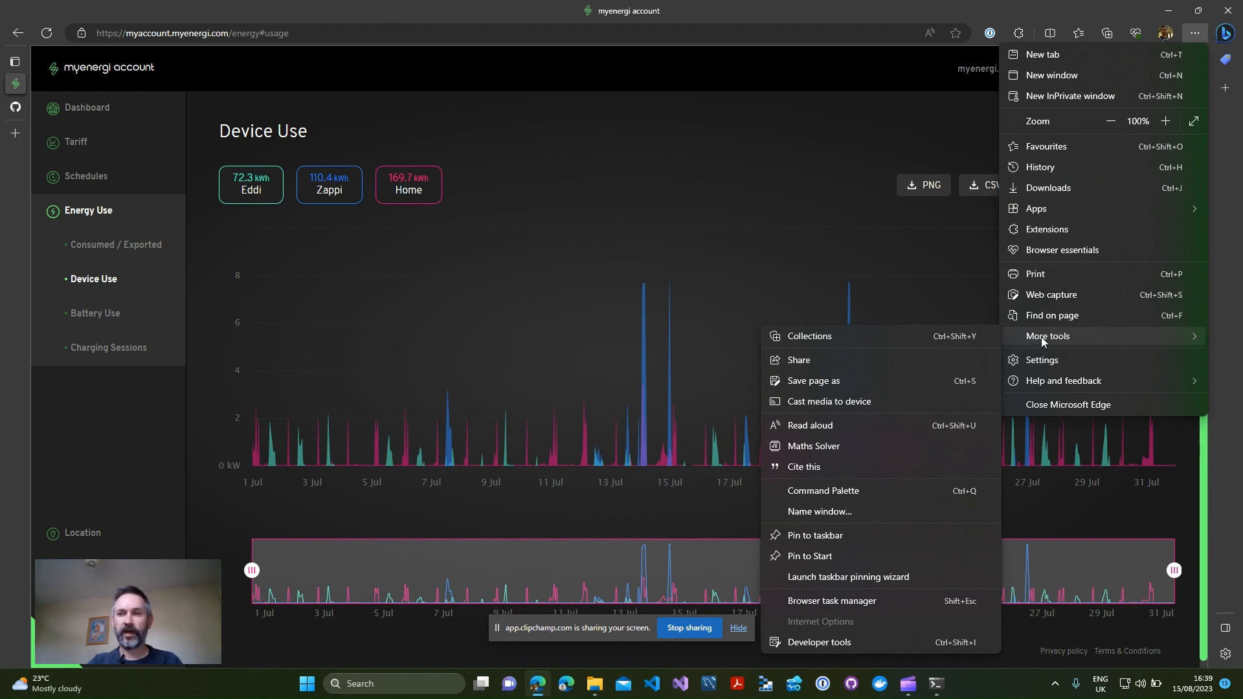
mouse_move(835, 637)
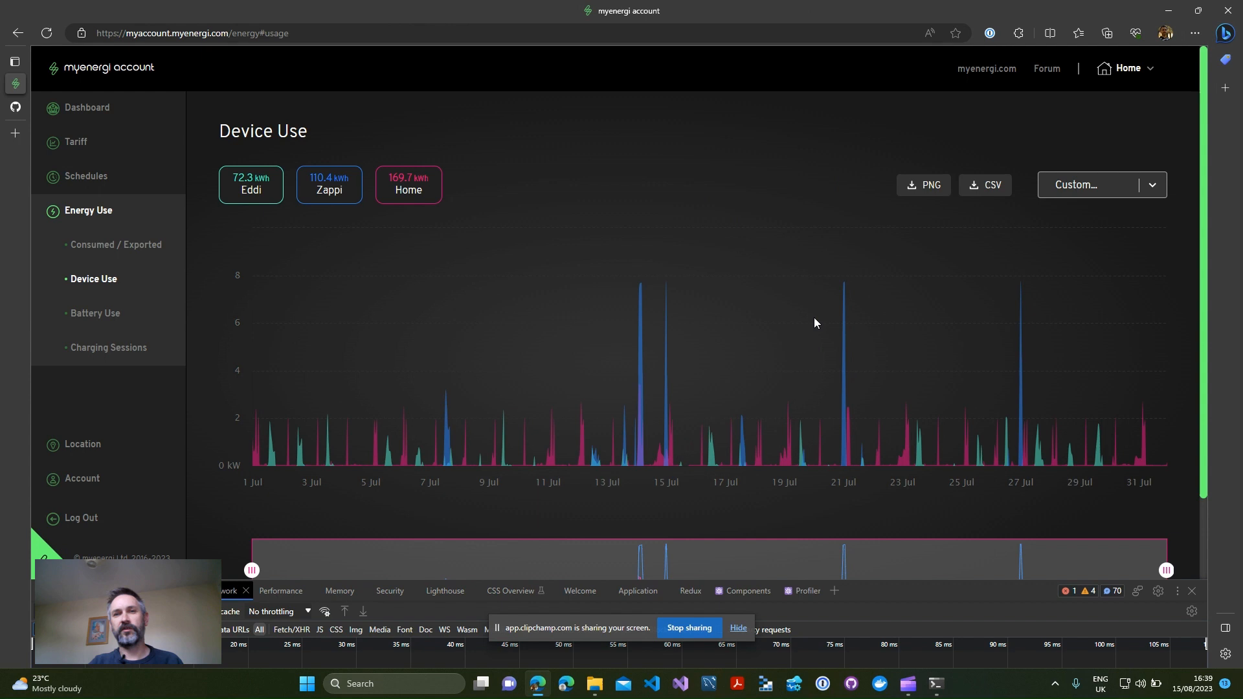
mouse_move(818, 341)
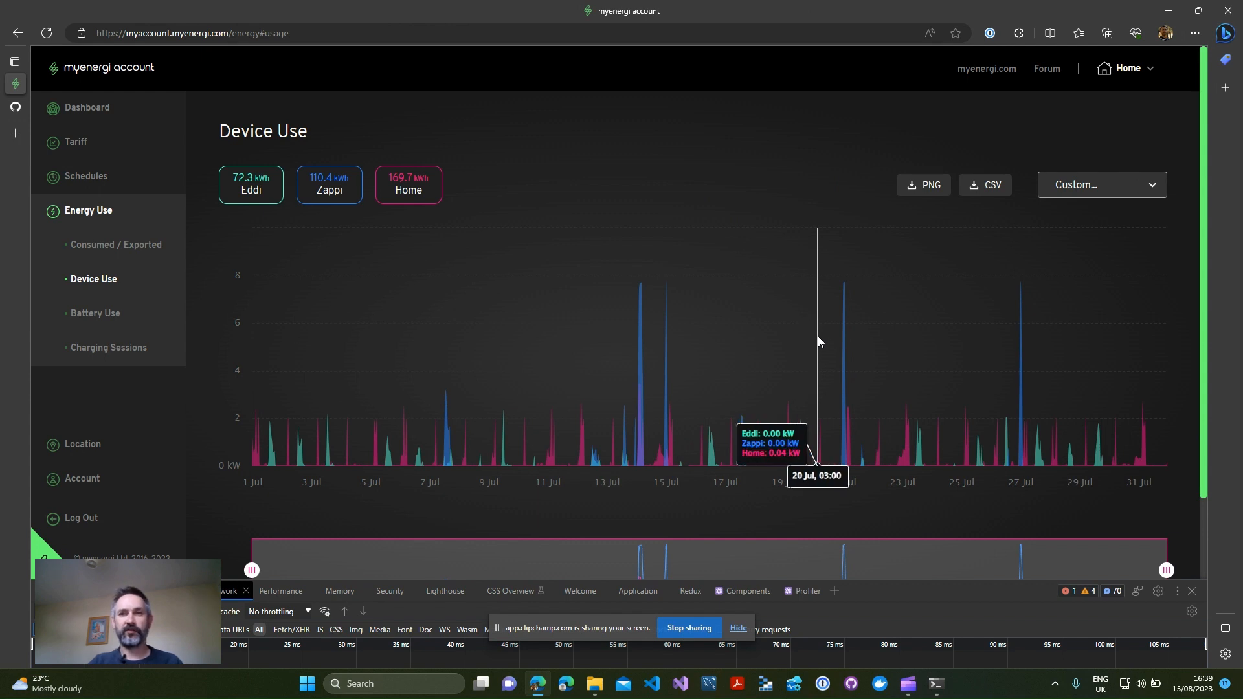
mouse_move(800, 325)
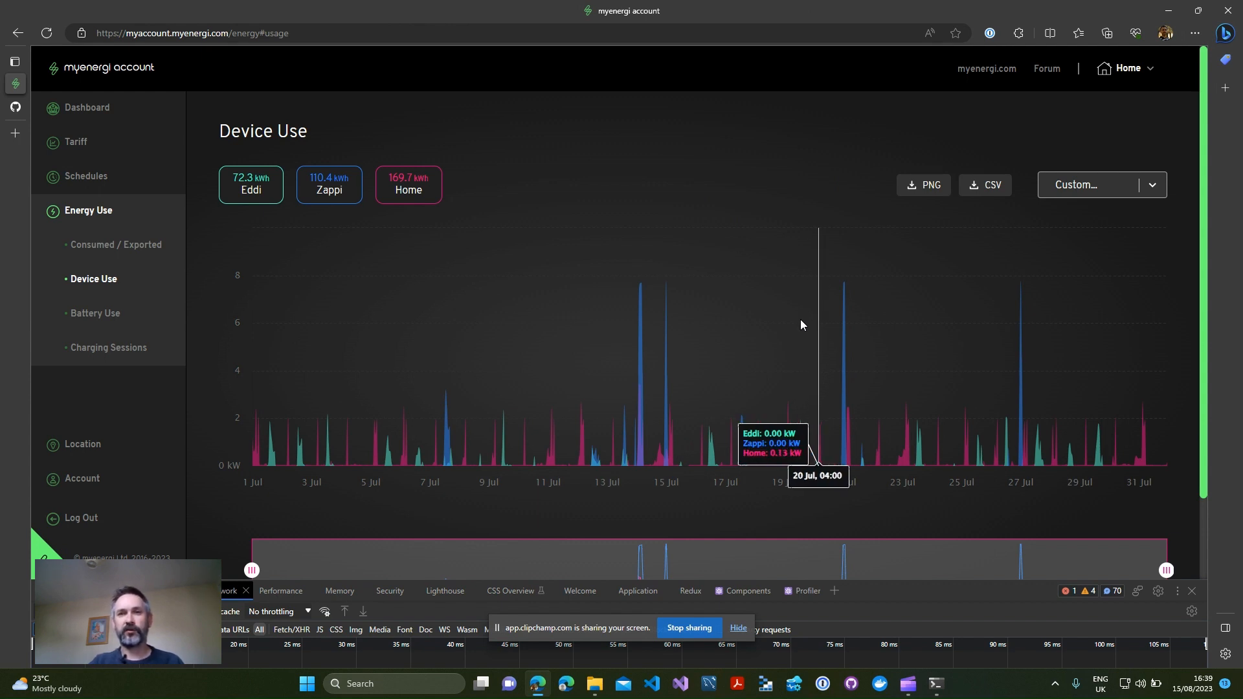
mouse_move(753, 460)
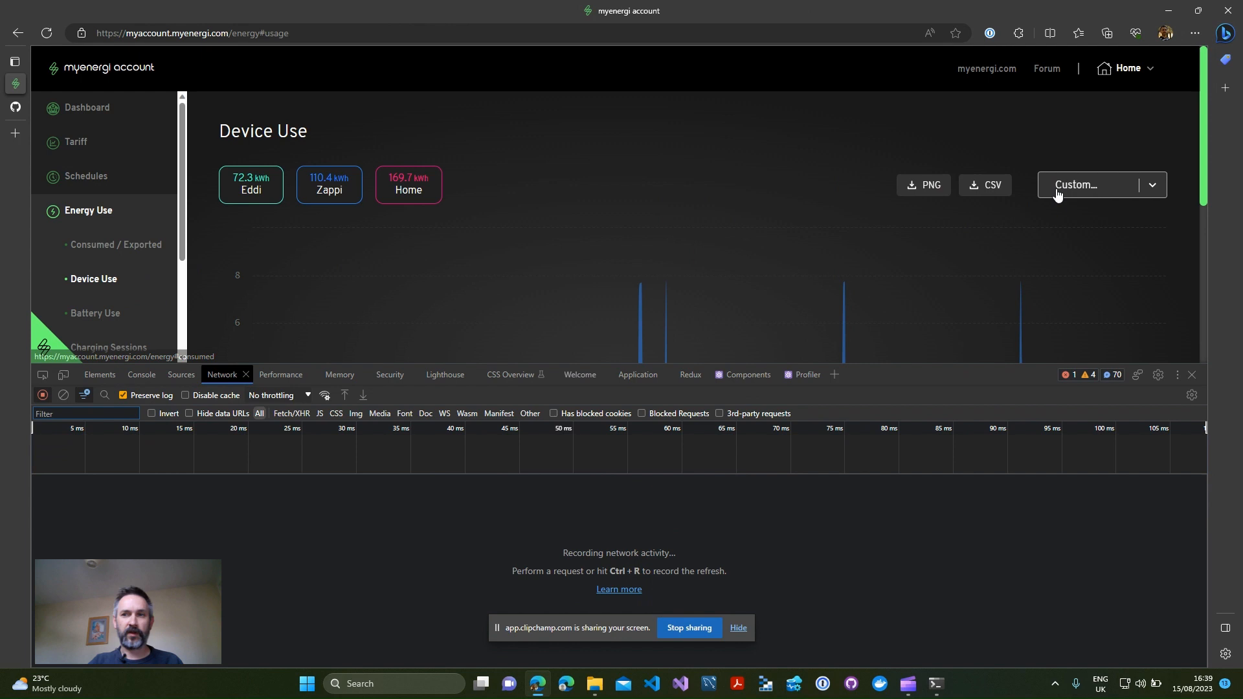
Step: Set the device-use date range to Last week, triggering the DevicesOfHubDataHourly request
left_click(1151, 185)
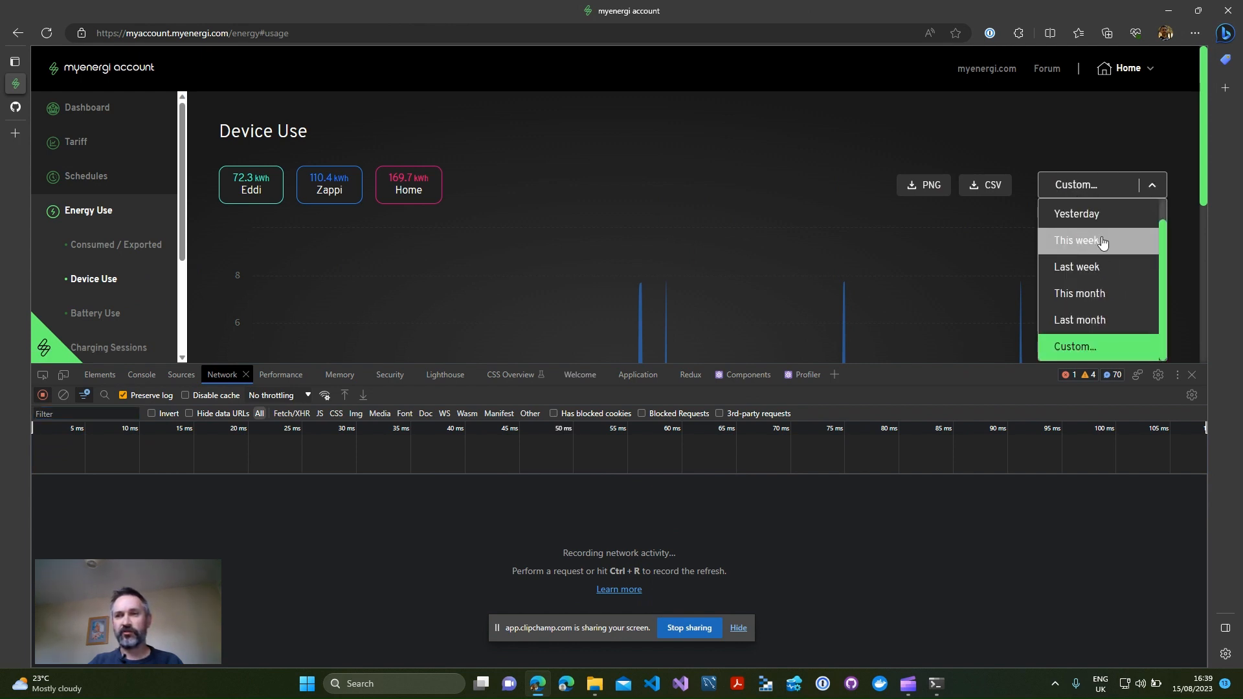
mouse_move(1088, 267)
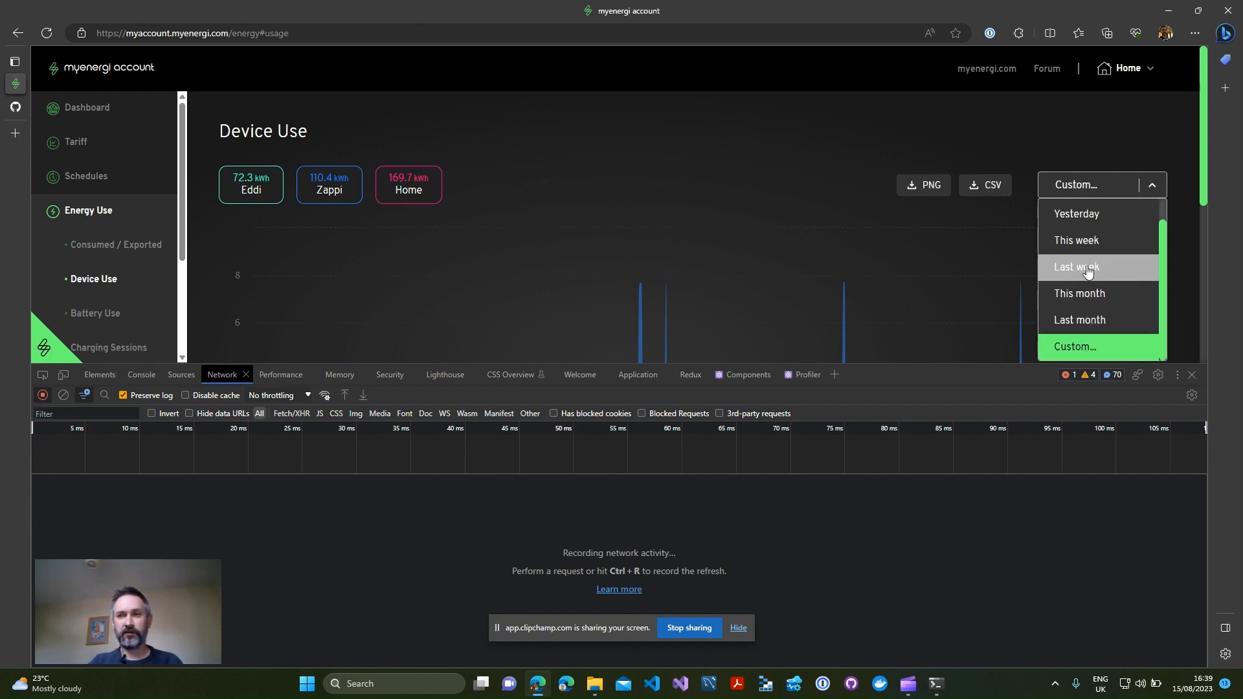
left_click(1075, 266)
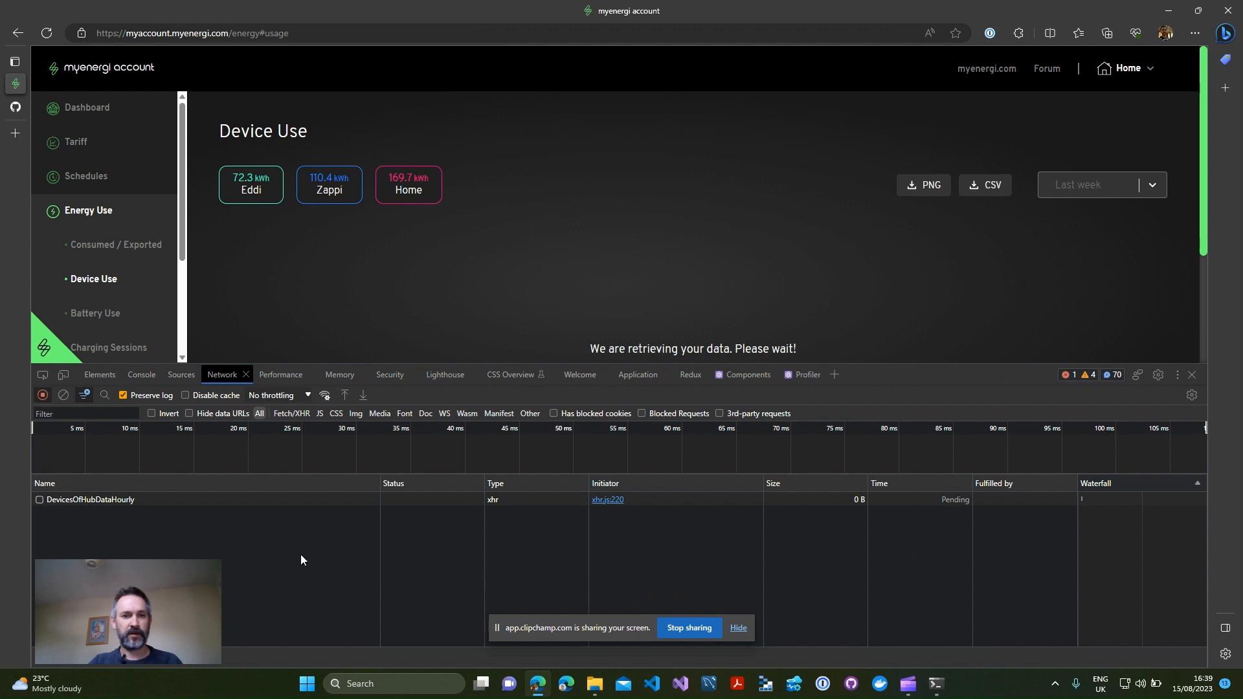
mouse_move(122, 513)
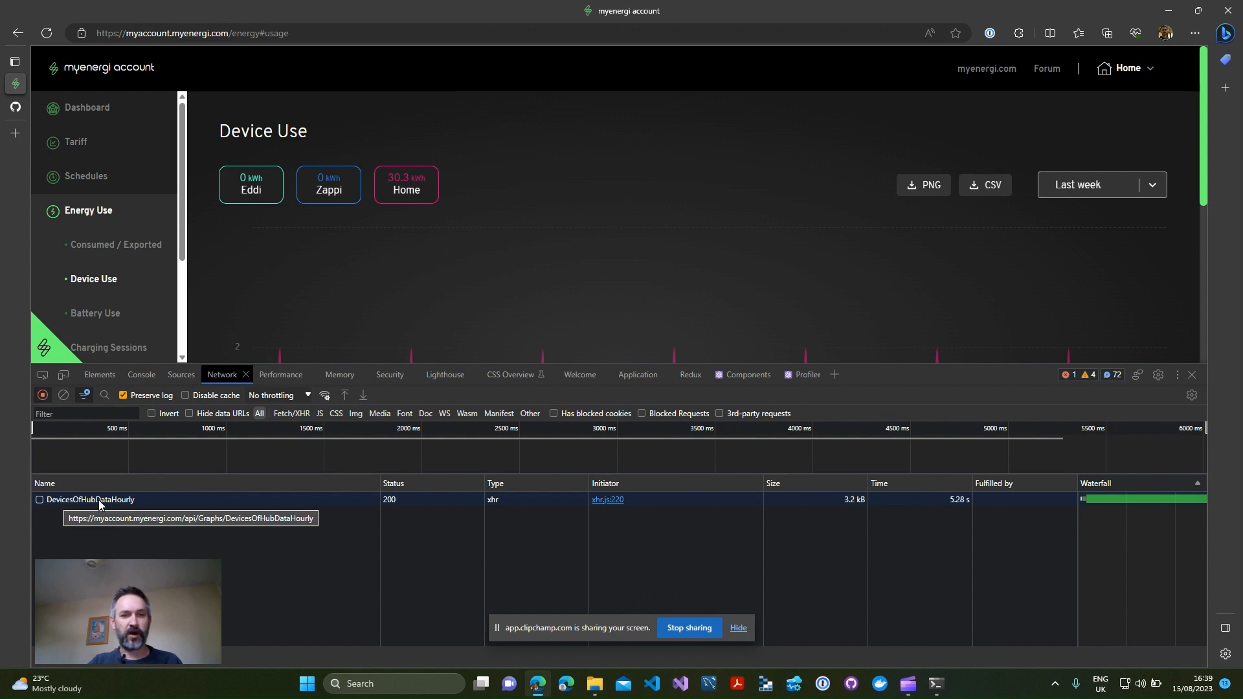
mouse_move(119, 515)
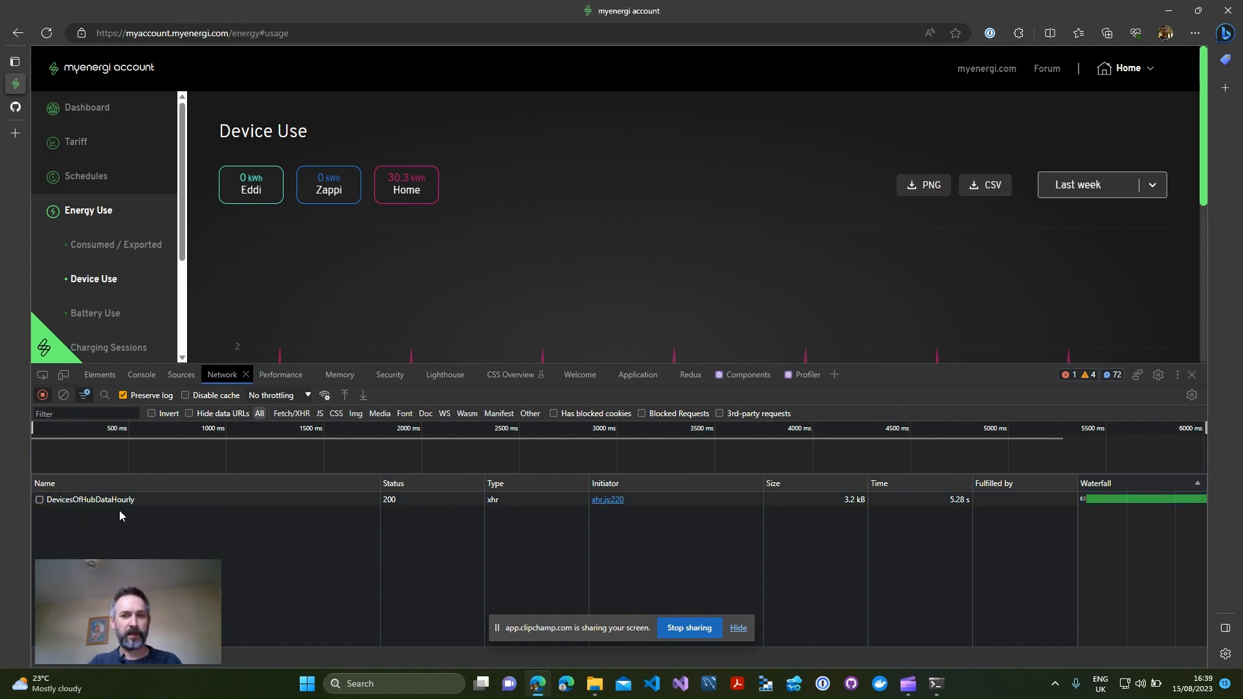
Step: Locate the bearer token in the DevicesOfHubDataHourly request headers, then bring up the command prompt
left_click(89, 500)
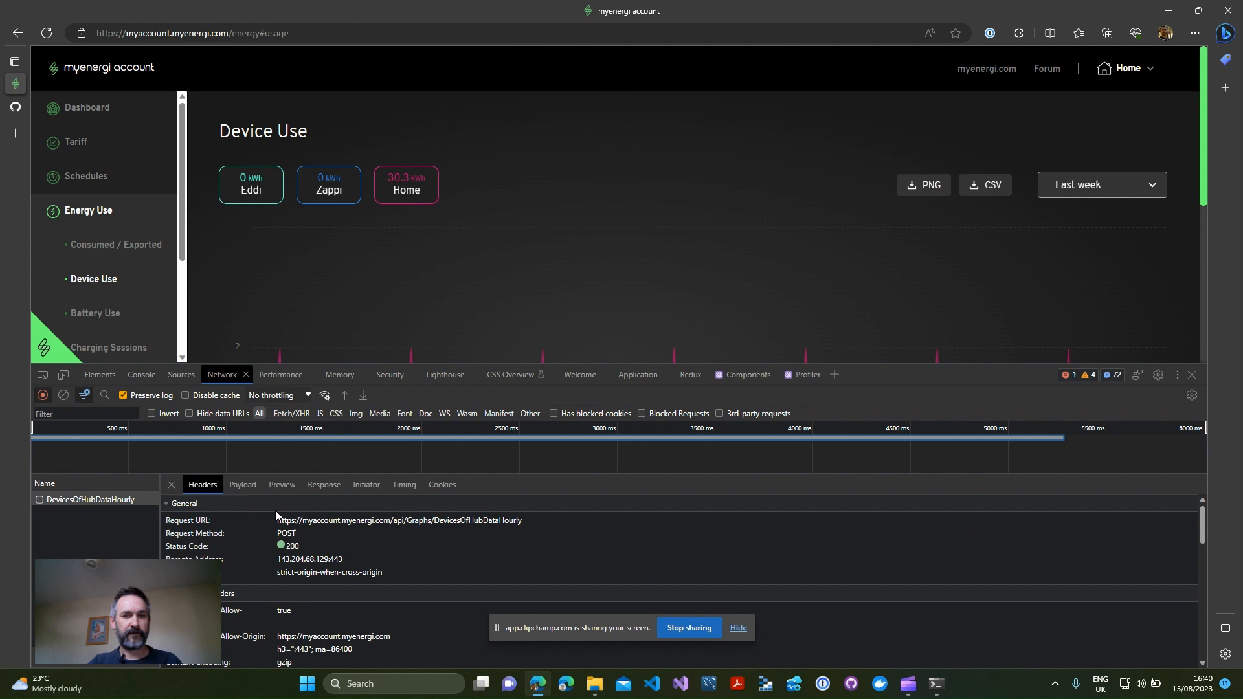
mouse_move(613, 507)
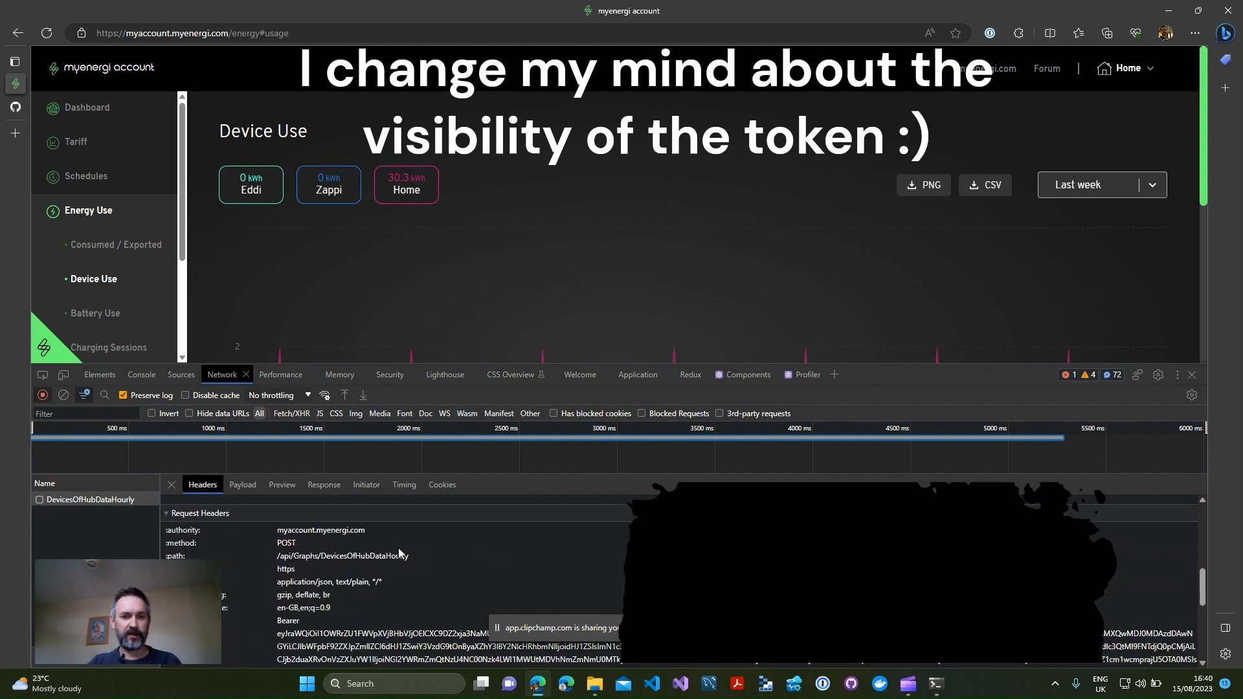
scroll("down", 3)
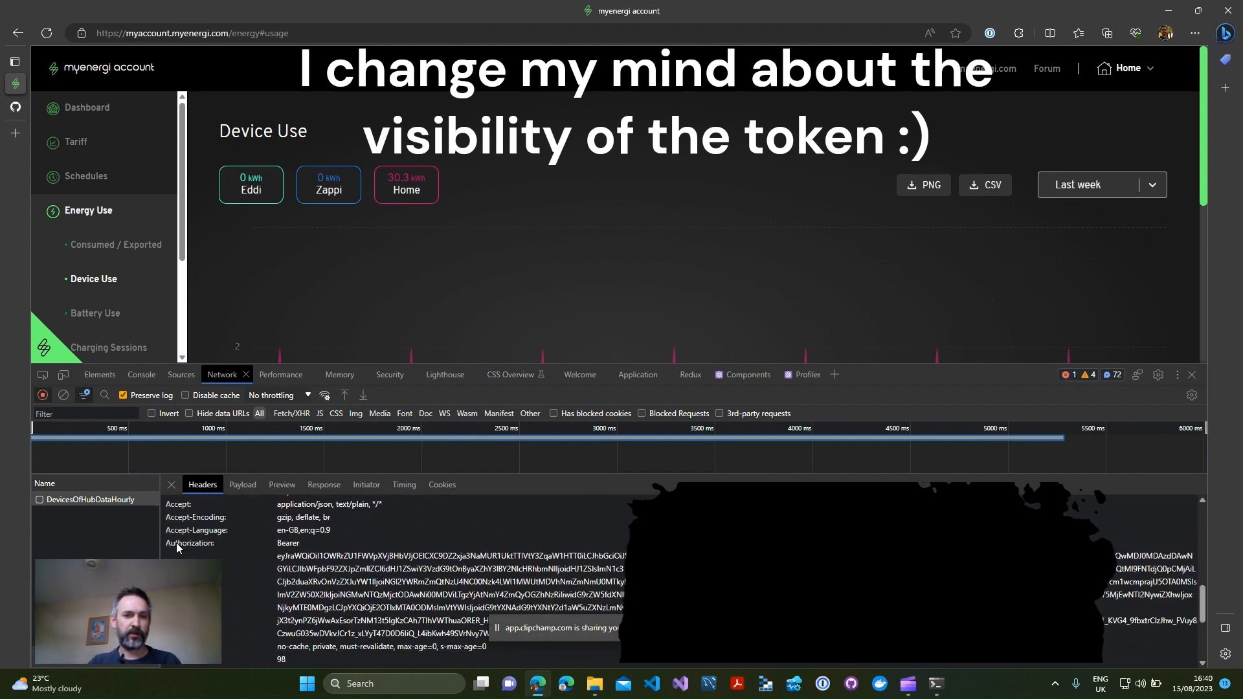
scroll("down", 3)
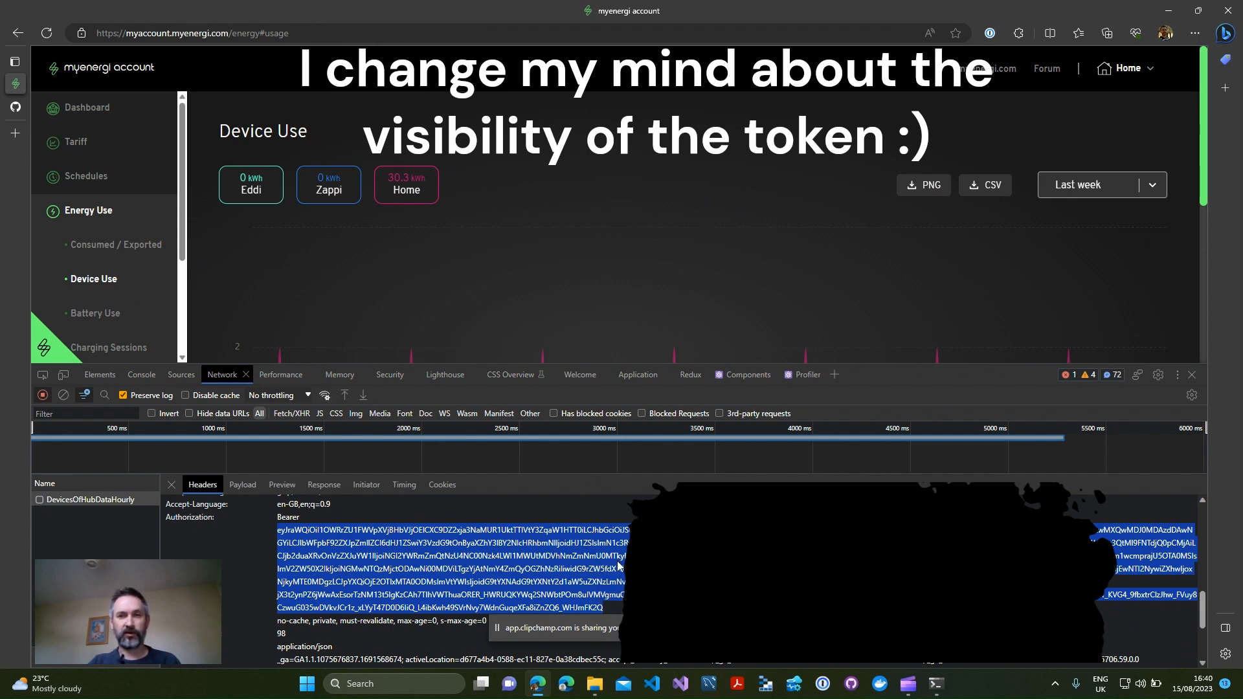
mouse_move(497, 573)
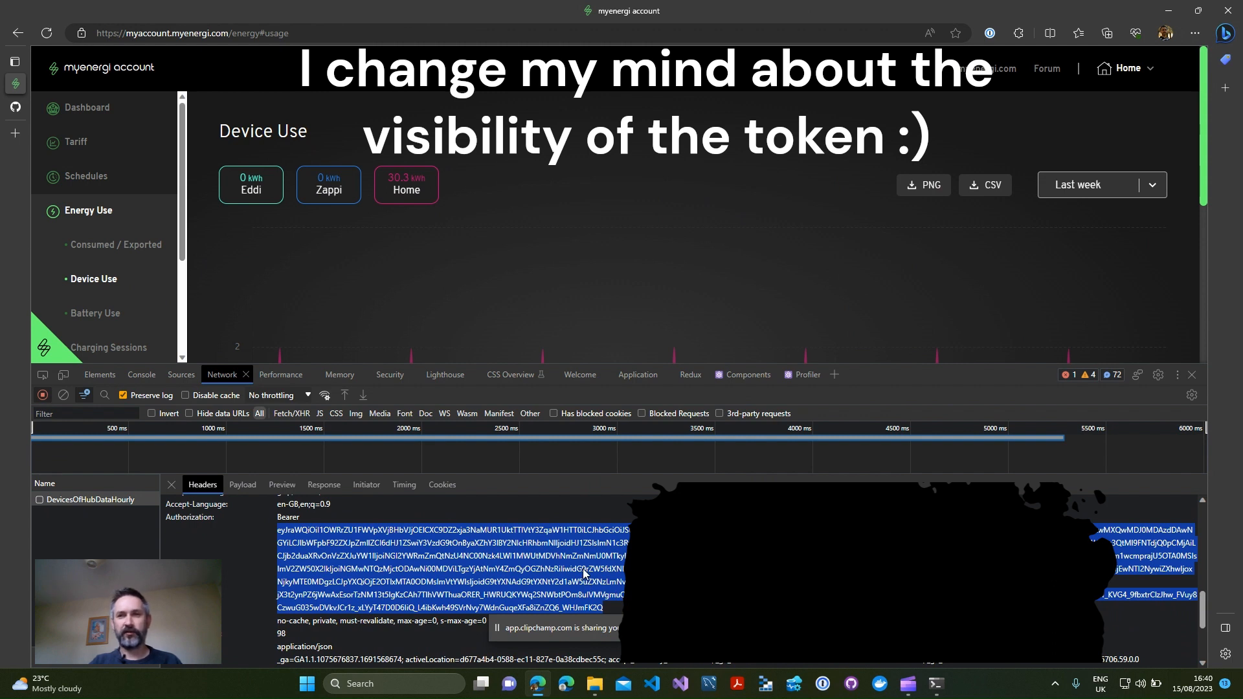
mouse_move(559, 568)
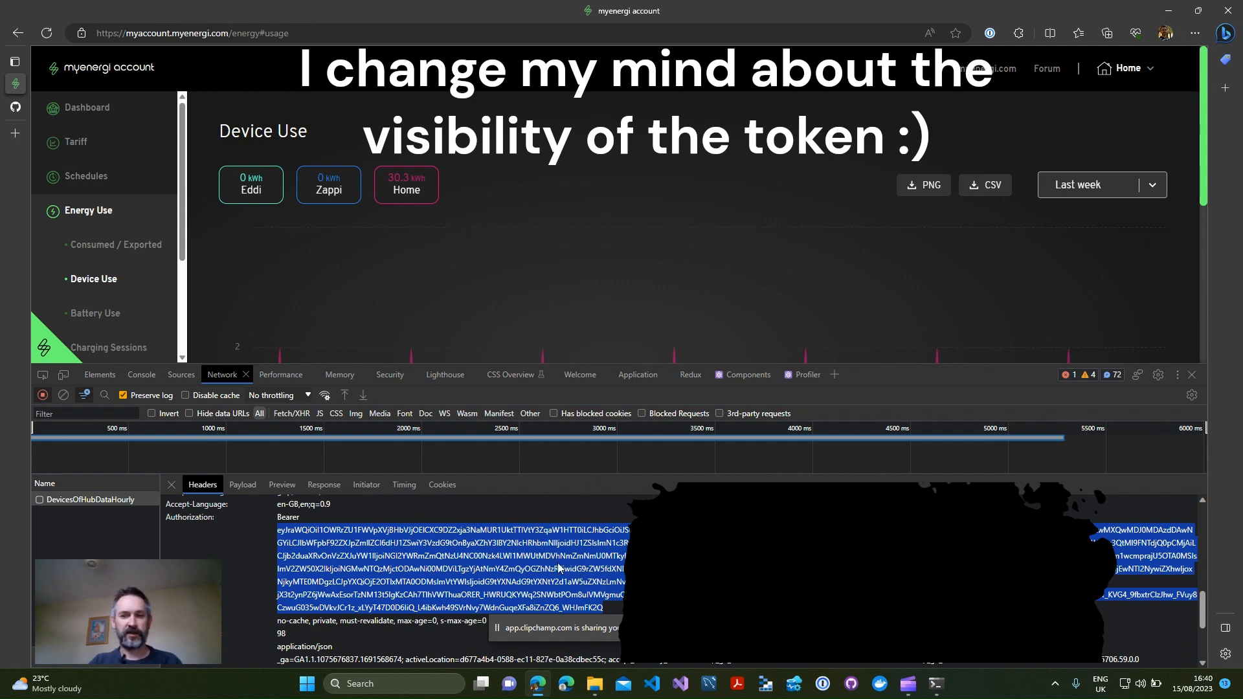
mouse_move(922, 671)
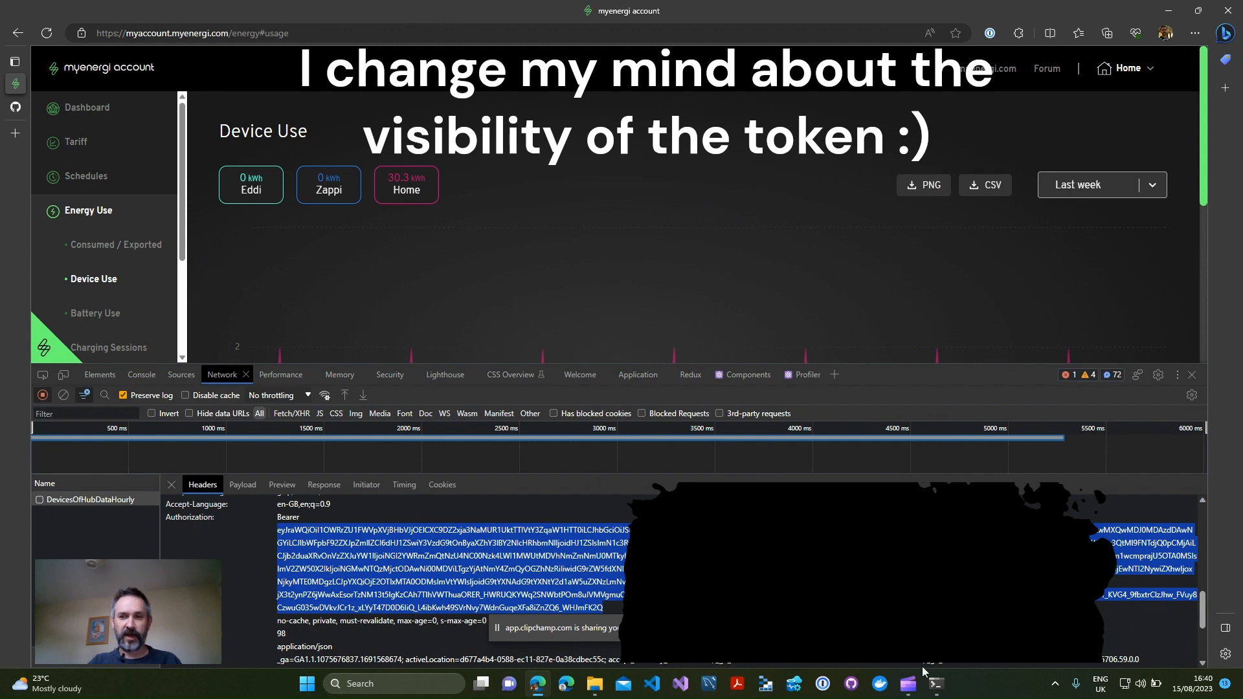
left_click(936, 684)
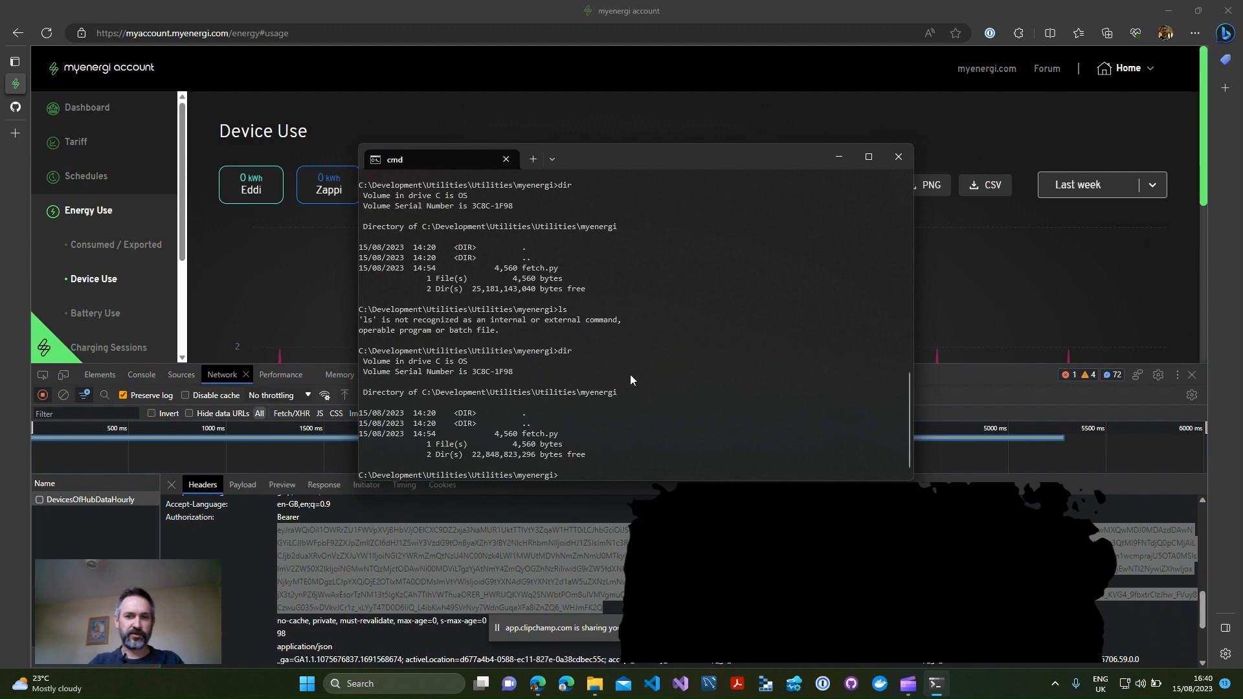
Step: Run 'python fetch.py 2023 7' to fetch July 2023 usage data
type("py")
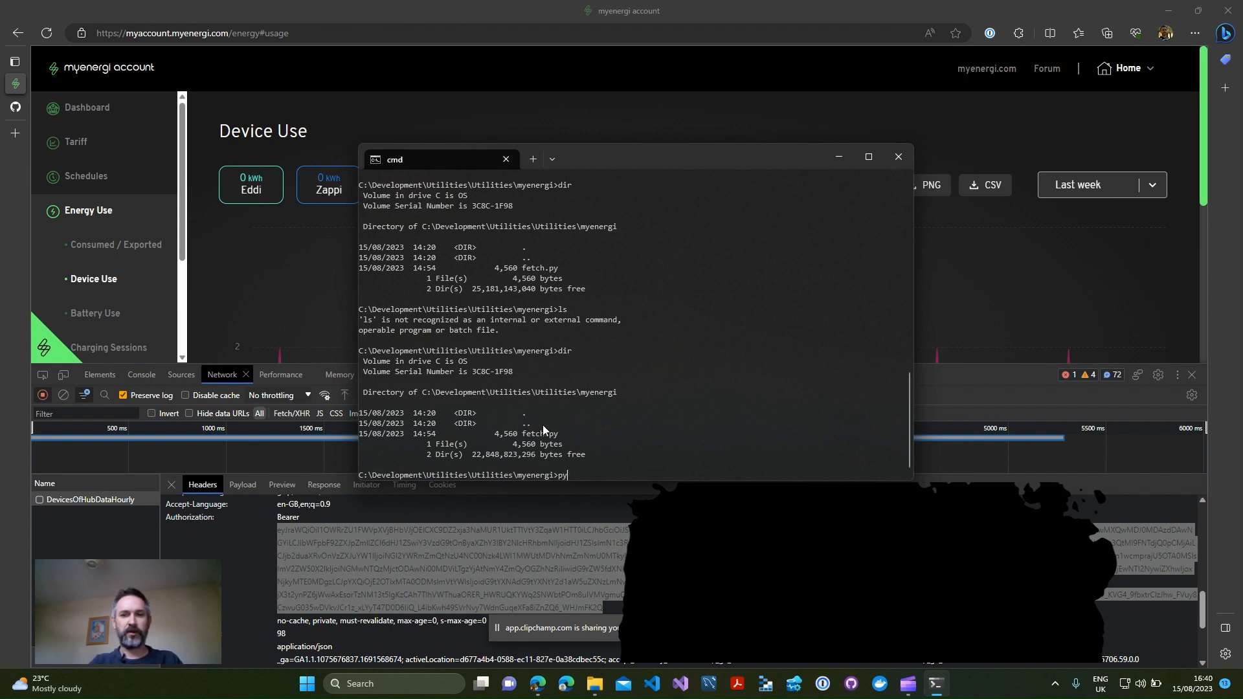
type("thon")
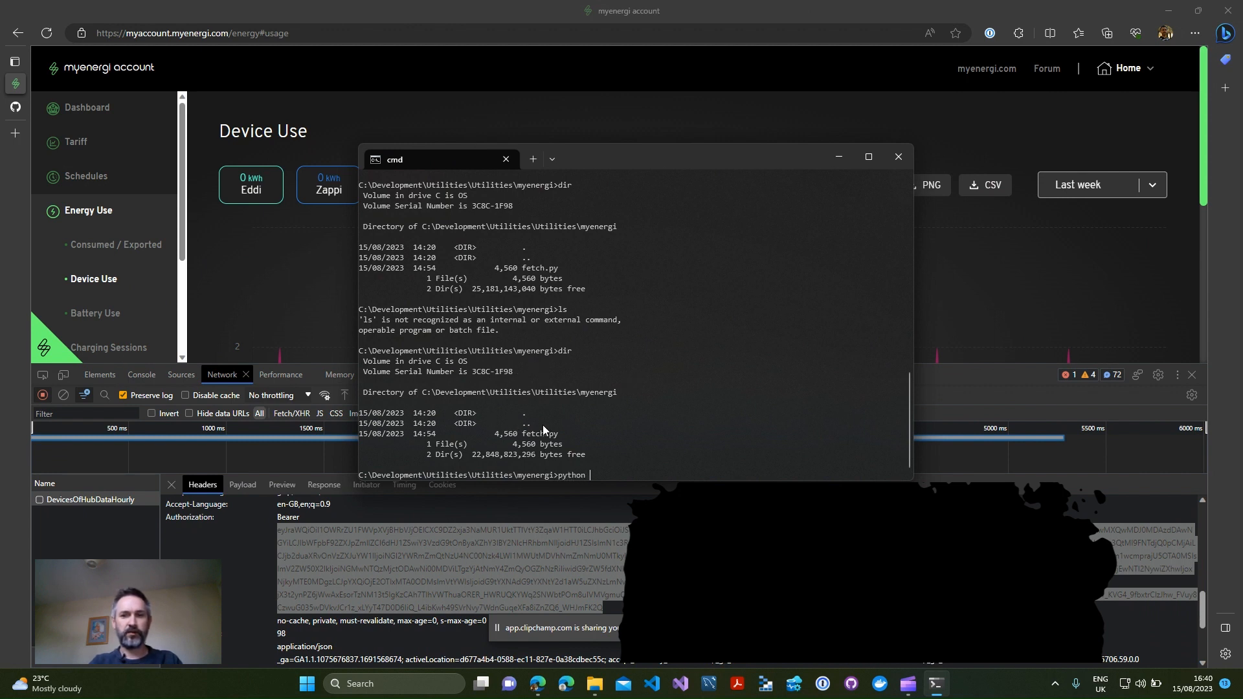
type("fetch.py")
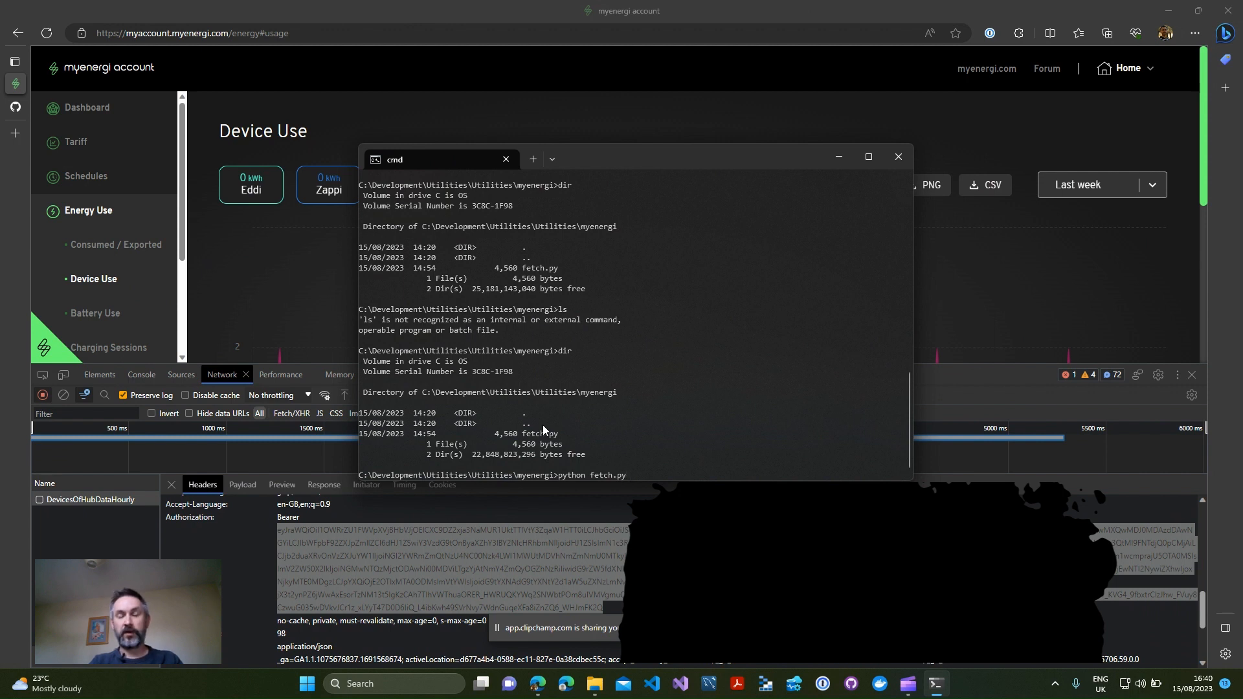
type("2023")
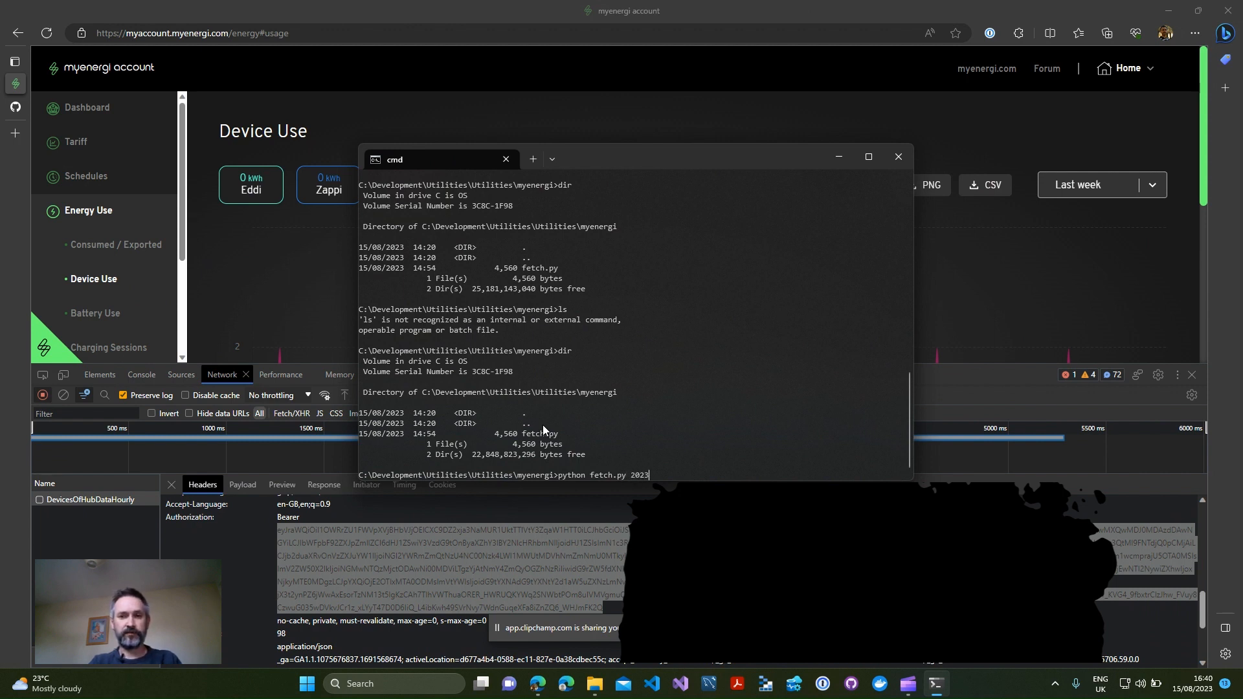
type("7")
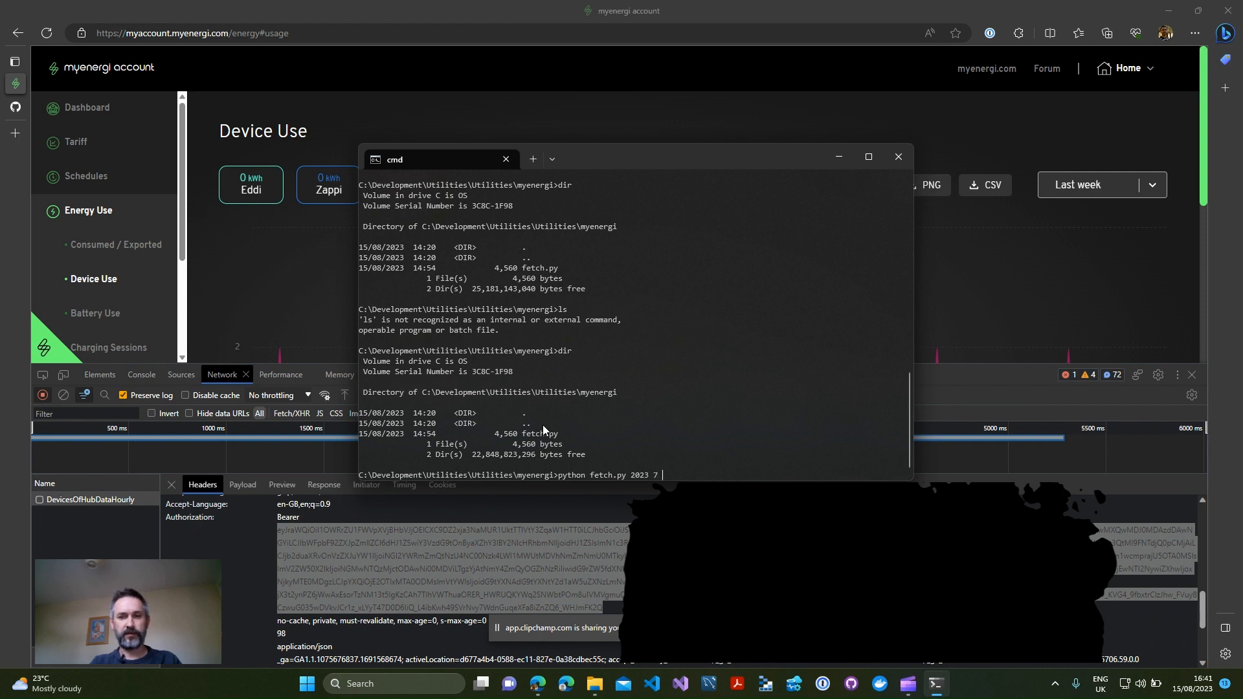
type("^\\")
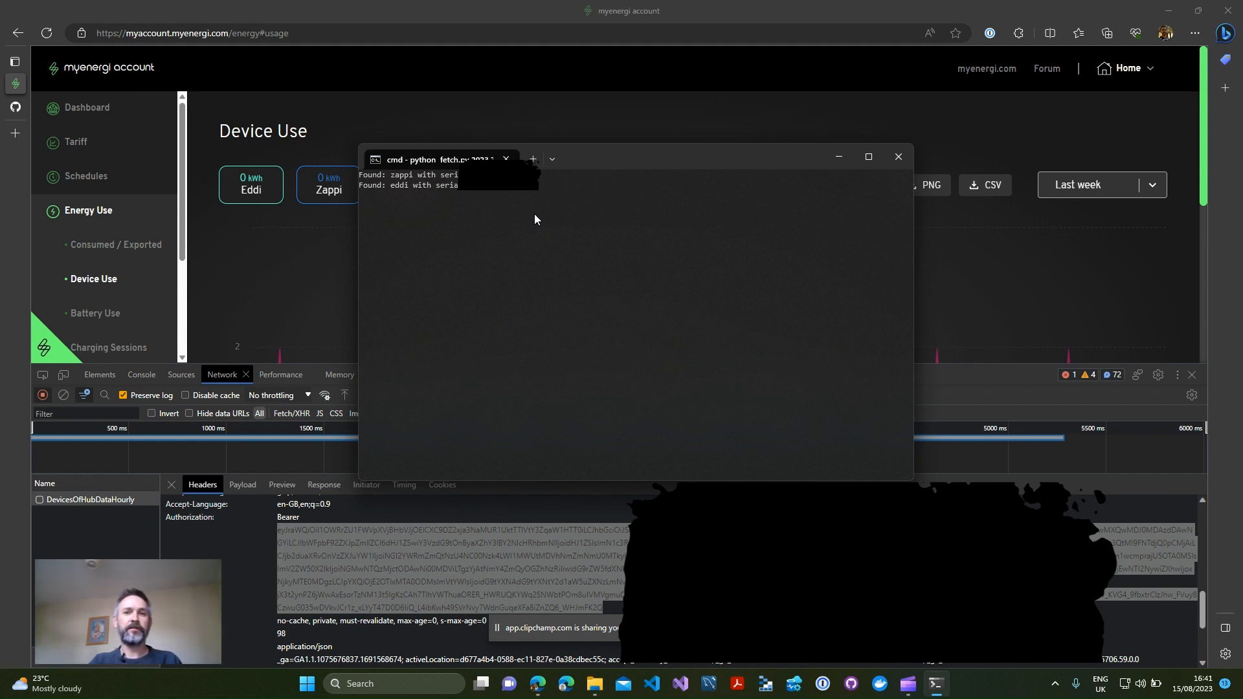
mouse_move(560, 217)
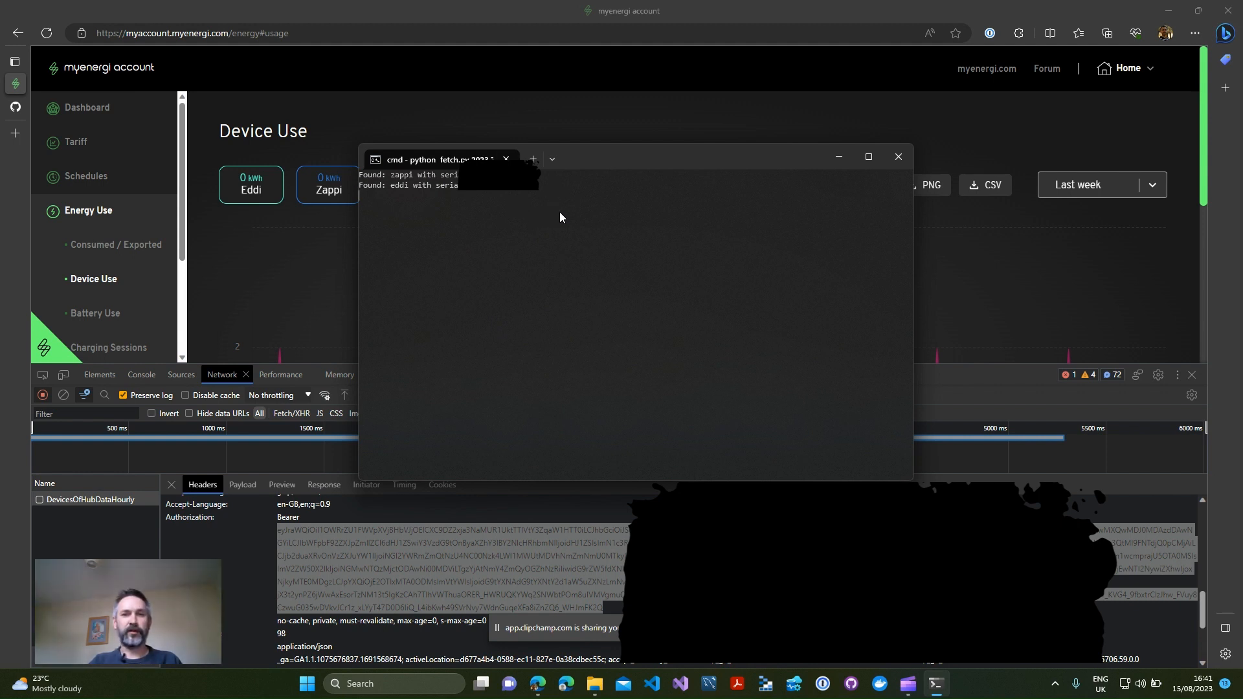
mouse_move(576, 223)
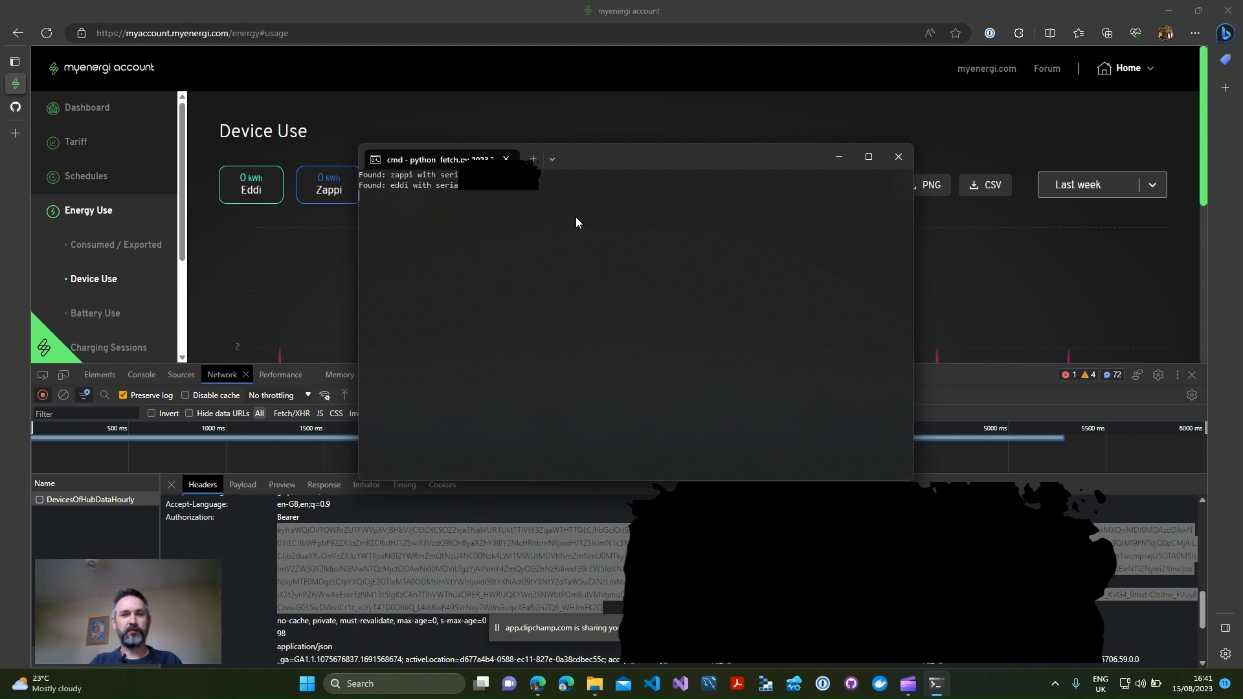
mouse_move(388, 185)
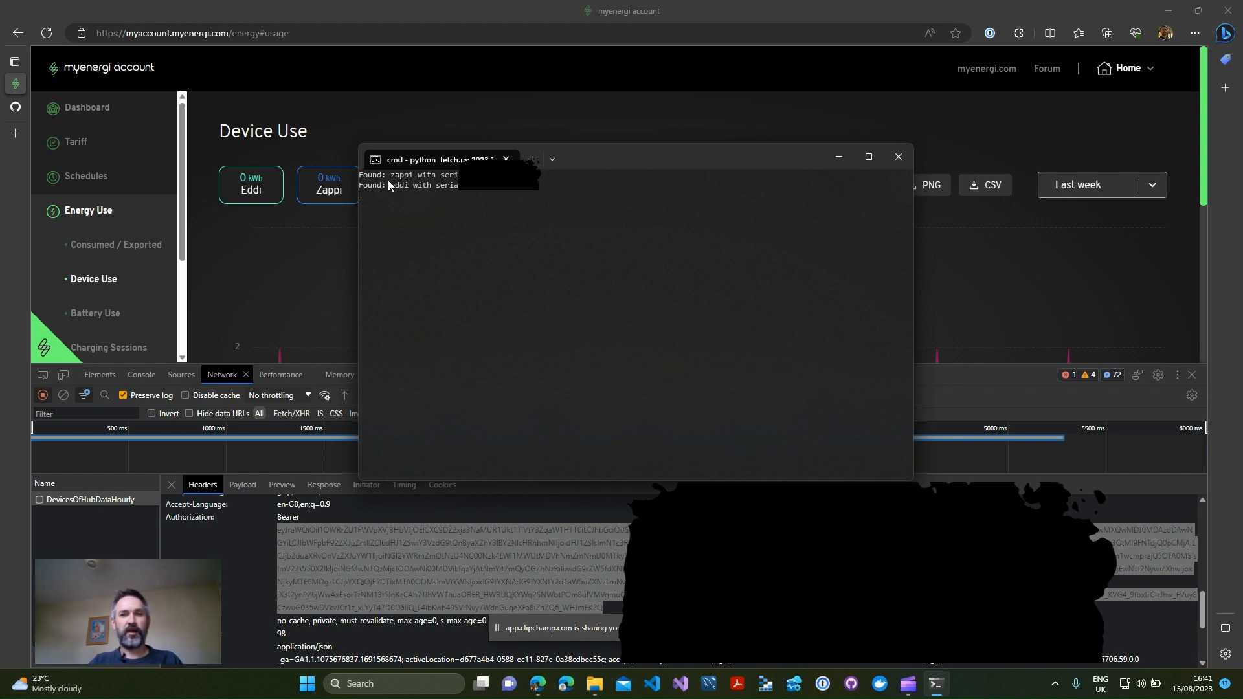
mouse_move(559, 230)
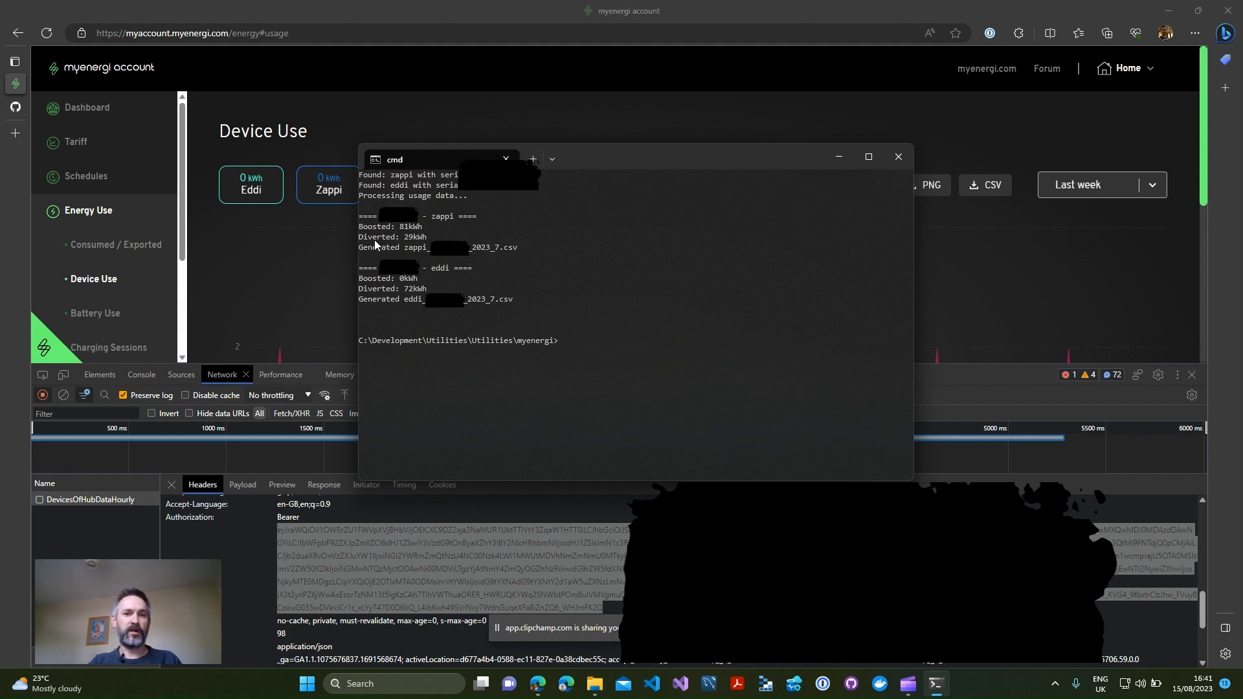
mouse_move(411, 253)
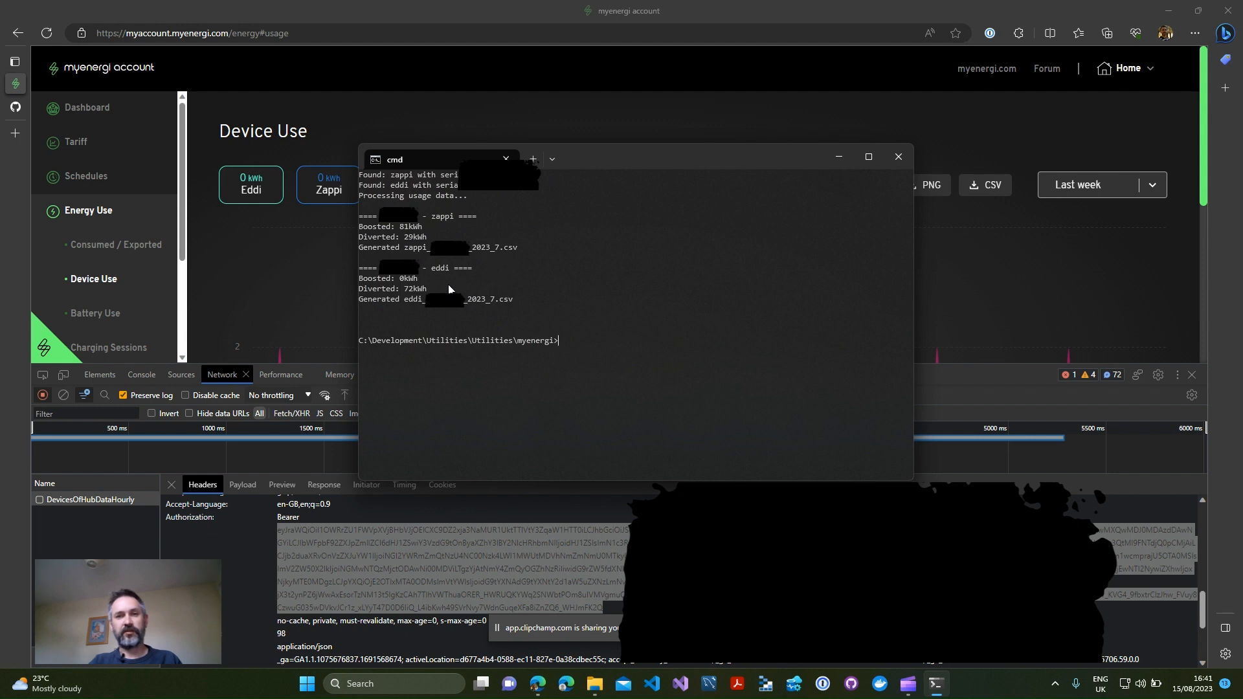
mouse_move(449, 309)
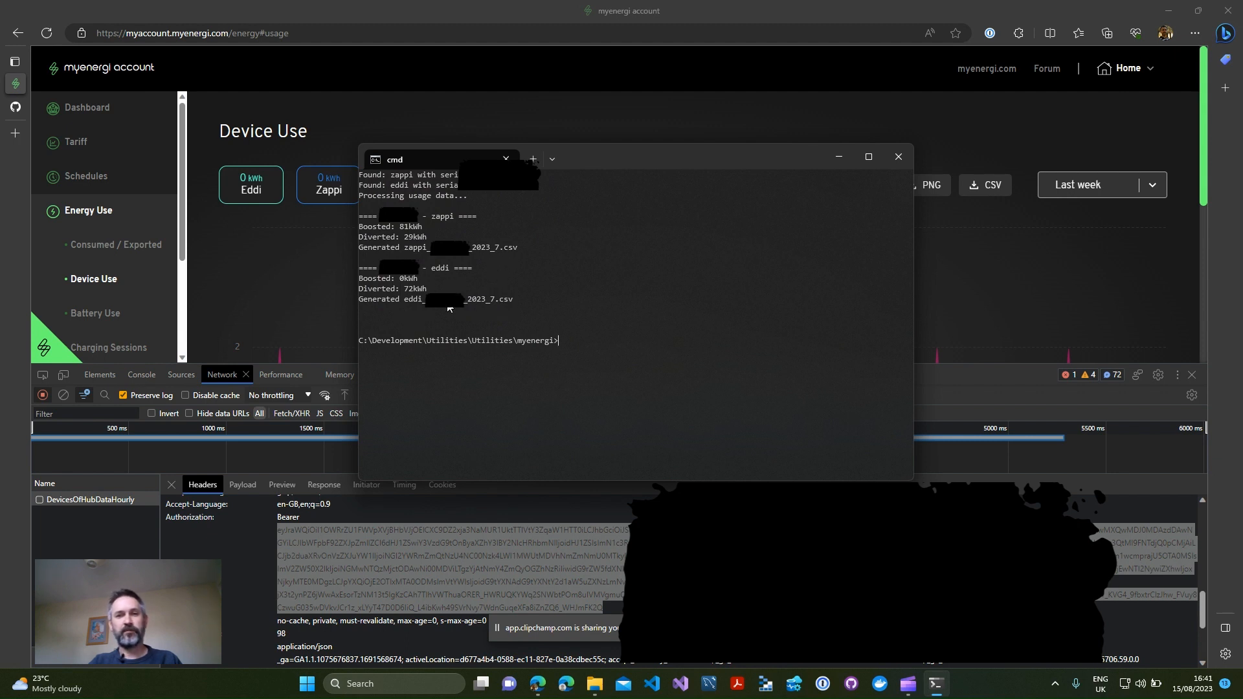
mouse_move(559, 309)
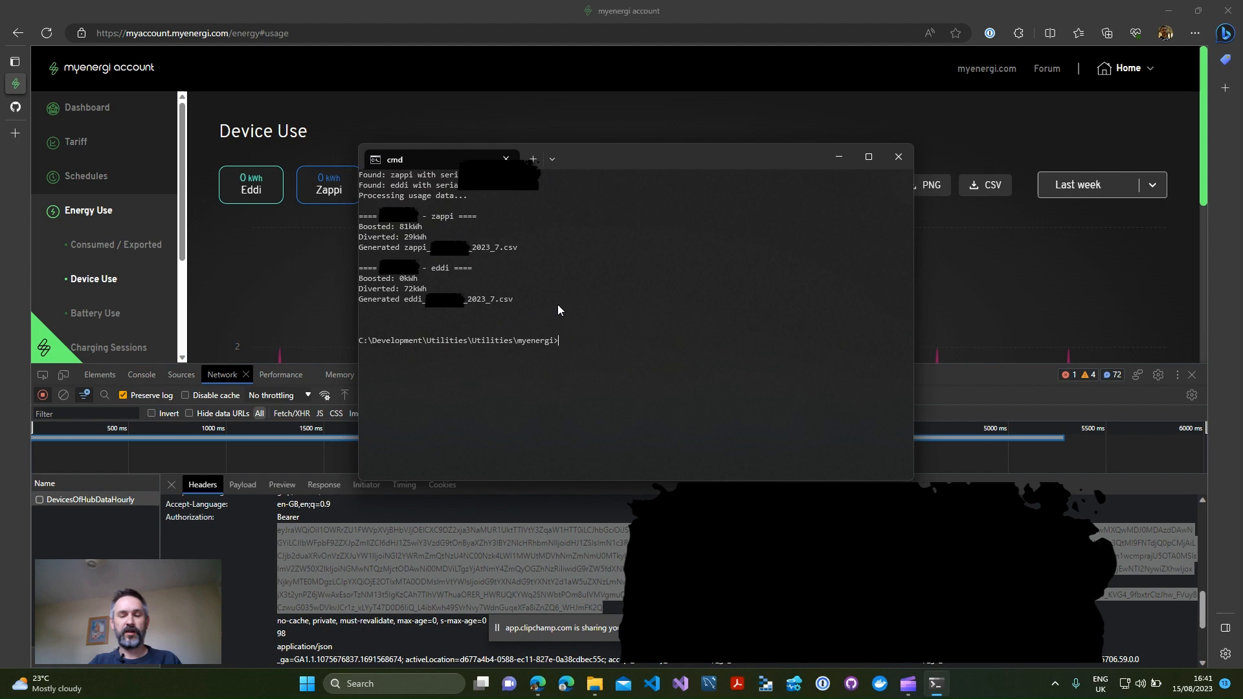
mouse_move(593, 331)
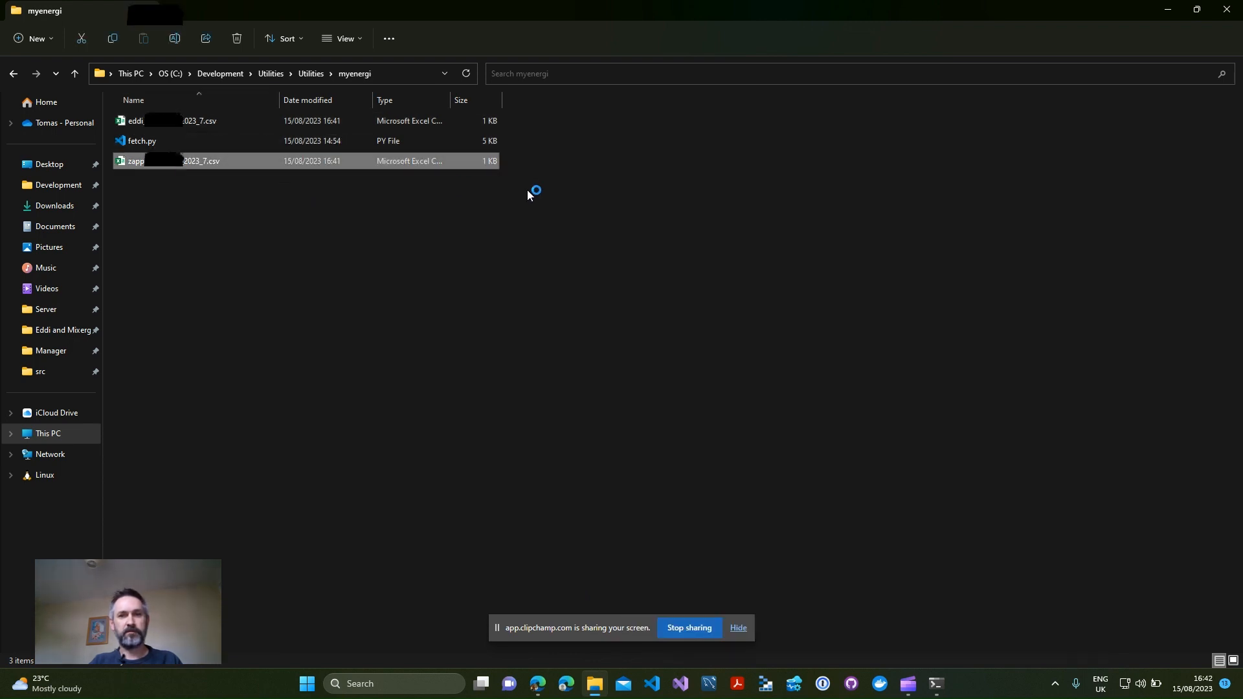
Step: Load the zappi July 2023 CSV into Excel
double_click(167, 161)
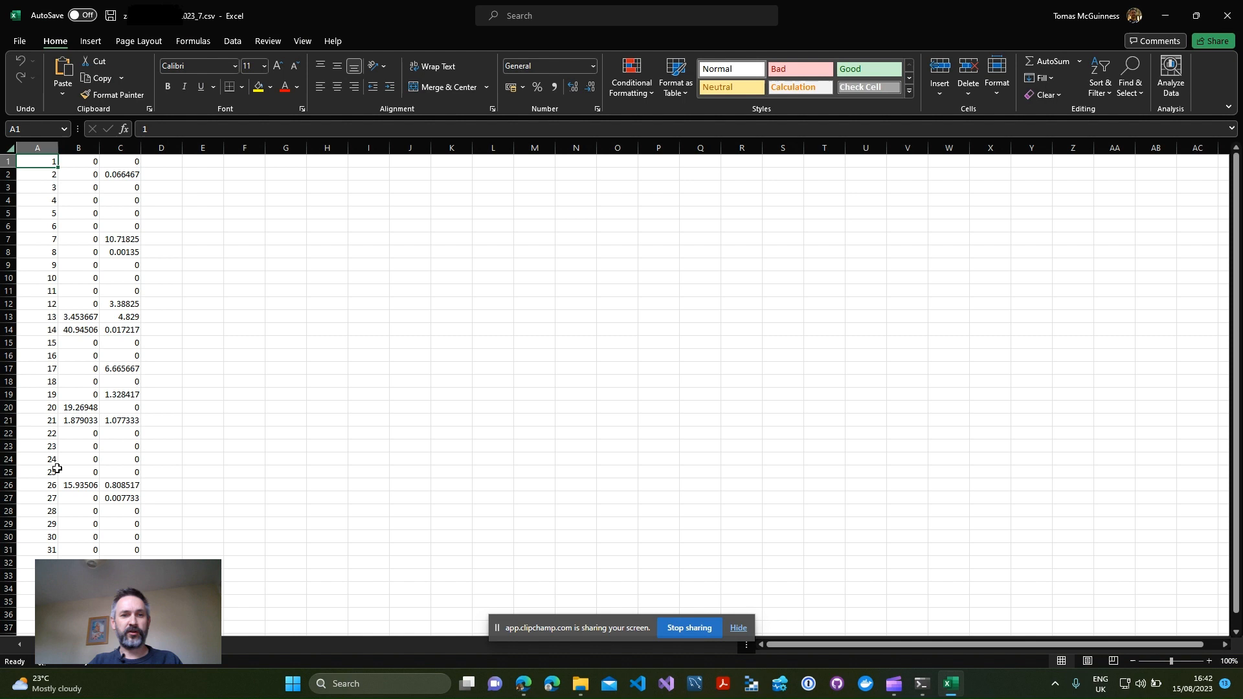
mouse_move(85, 164)
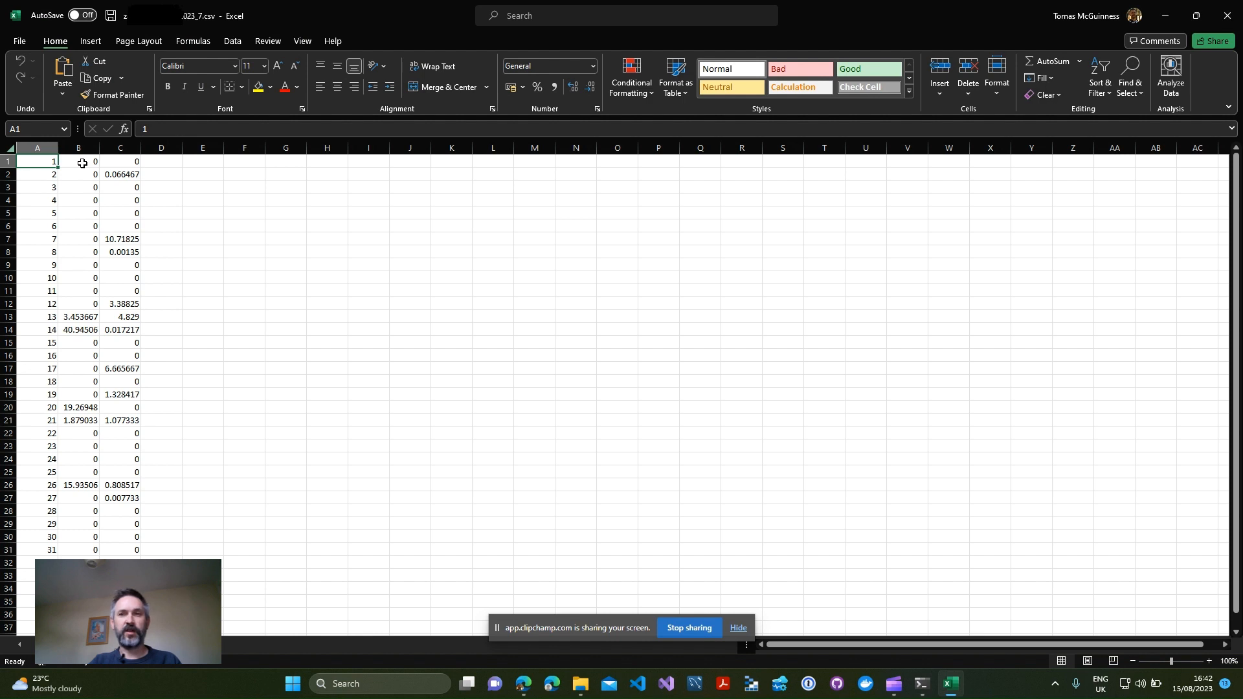
mouse_move(52, 316)
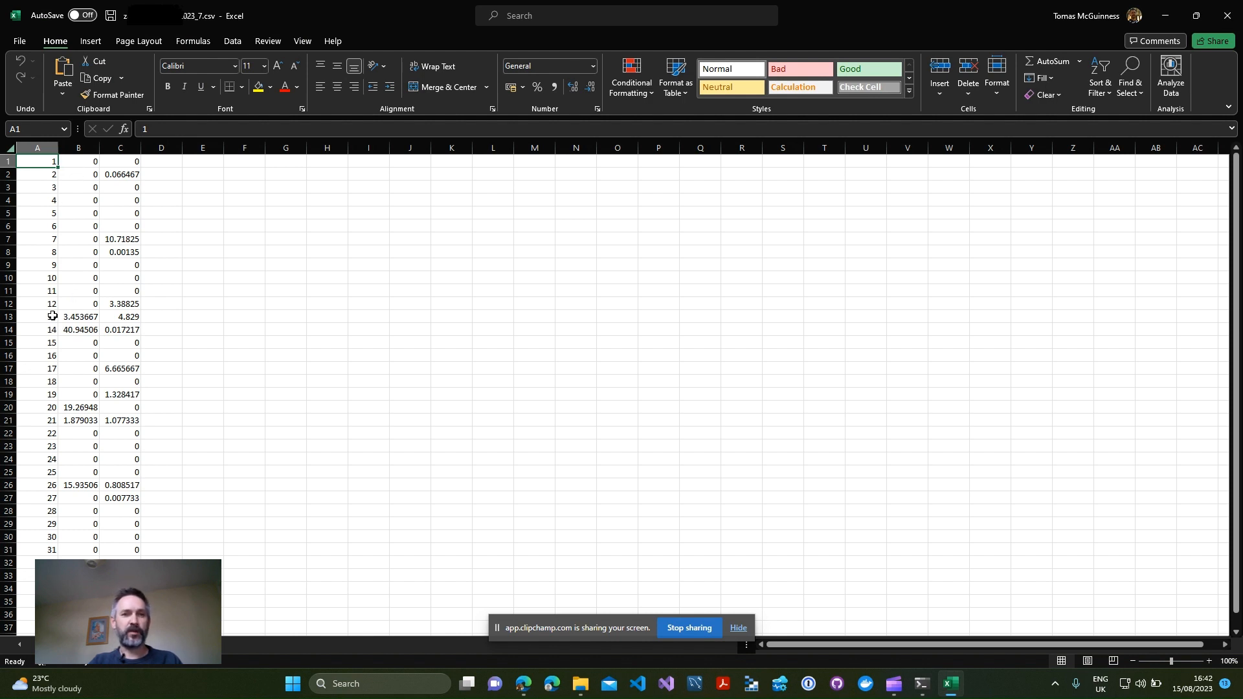
left_click(36, 331)
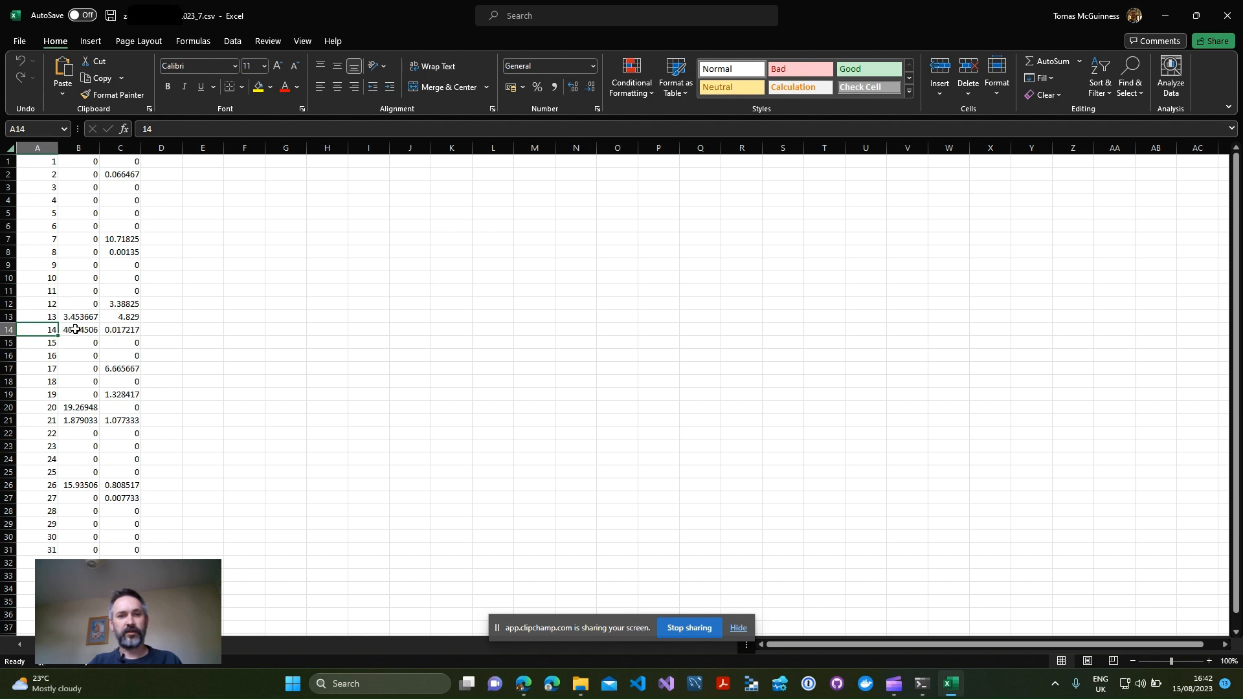
left_click(78, 328)
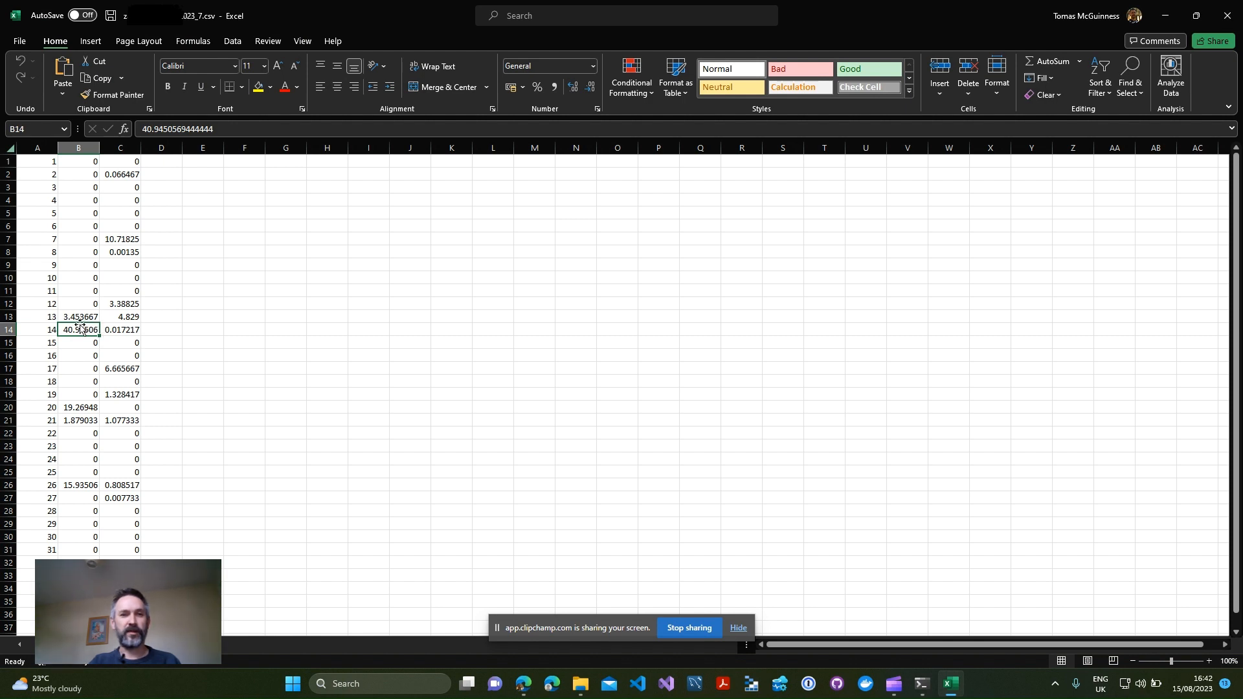
mouse_move(126, 224)
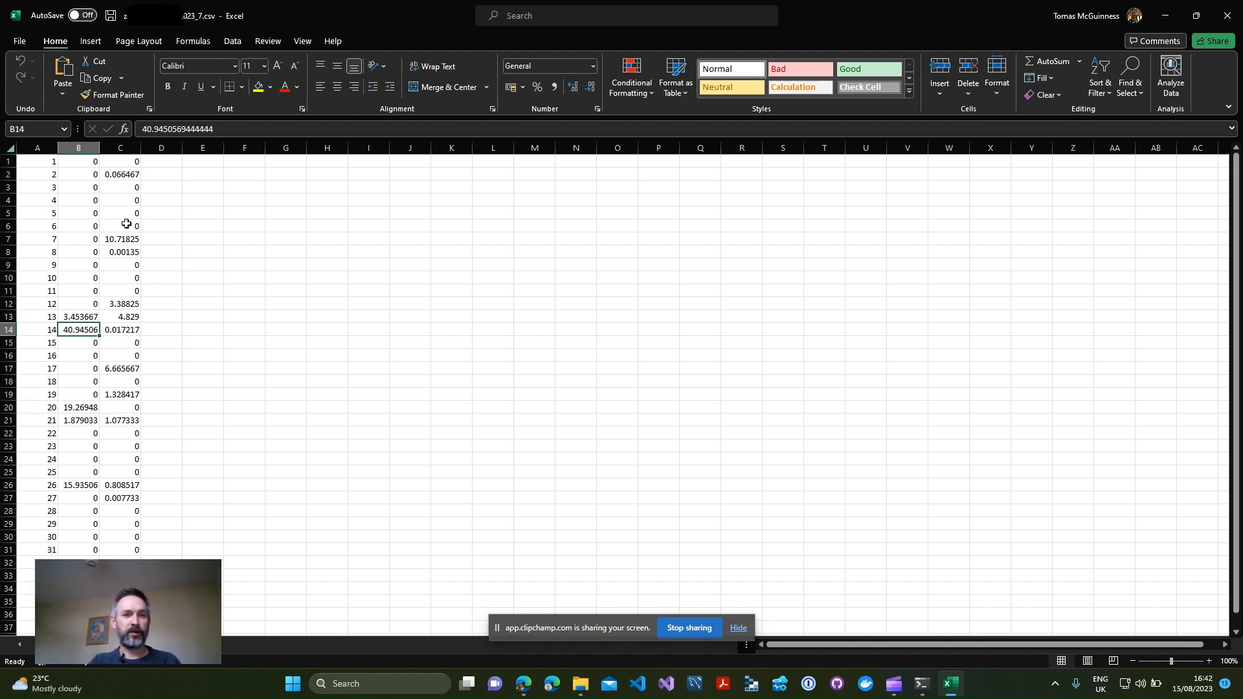
mouse_move(49, 236)
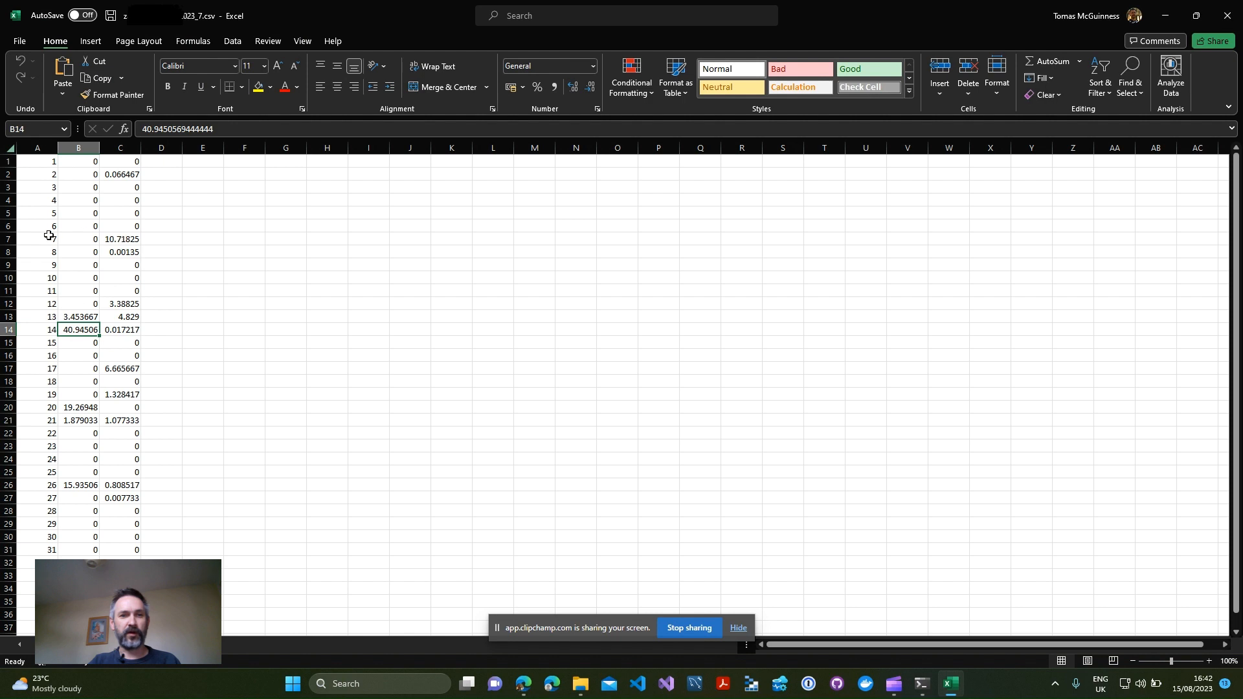
left_click(119, 239)
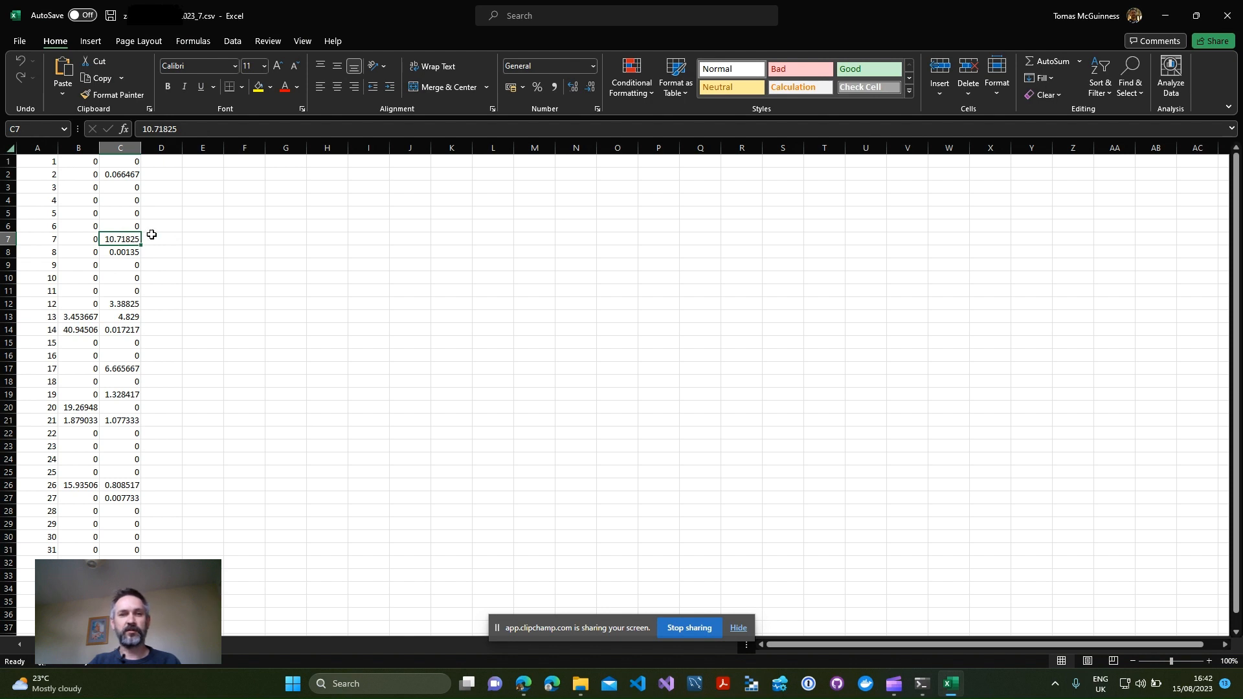
mouse_move(132, 201)
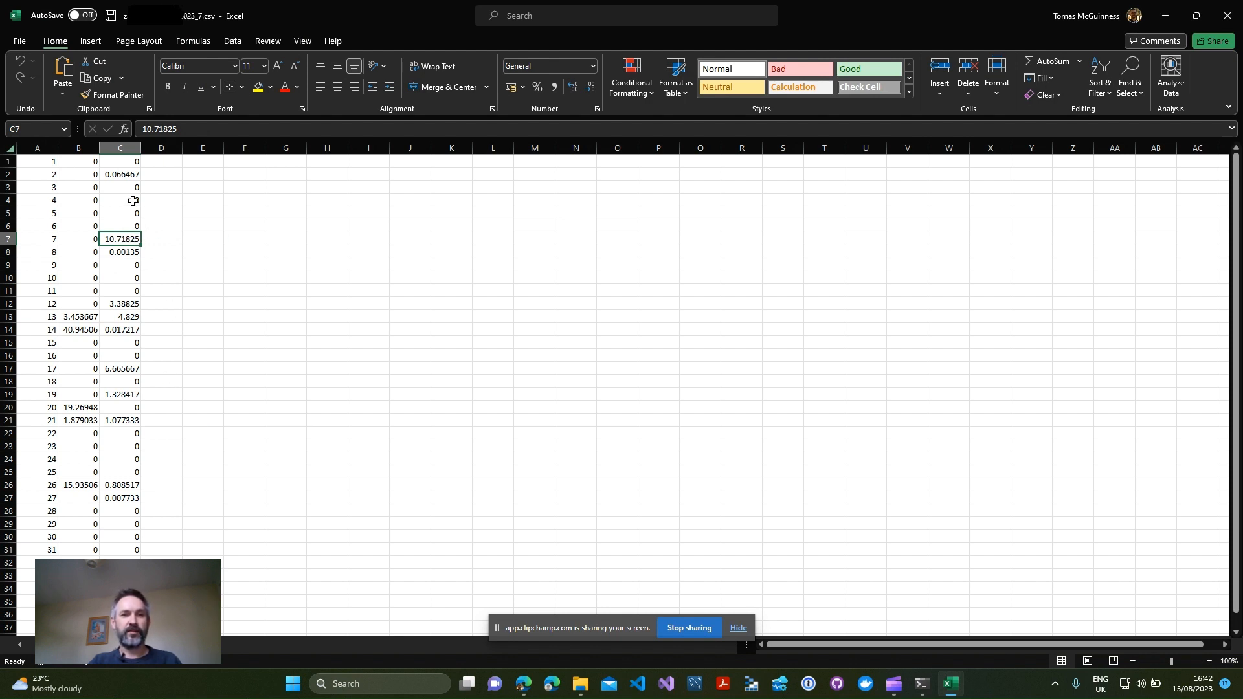
mouse_move(139, 175)
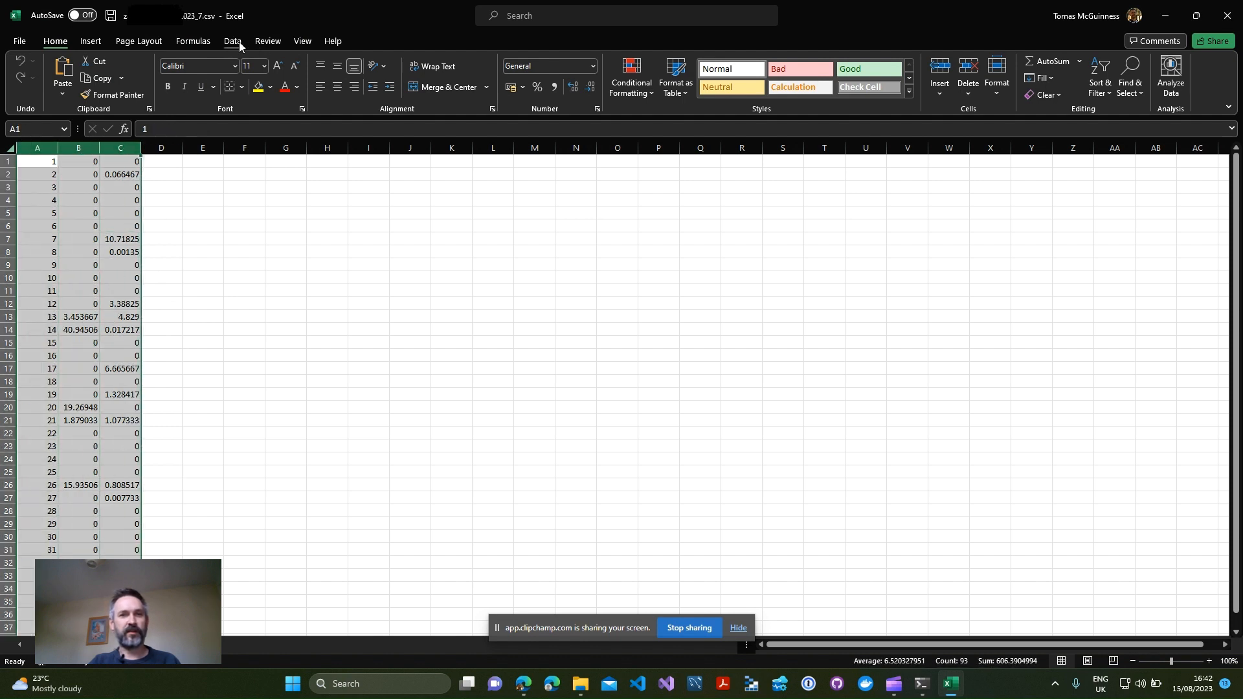
Step: Insert a clustered column chart of A1:C31 from the Insert Charts group
left_click(90, 42)
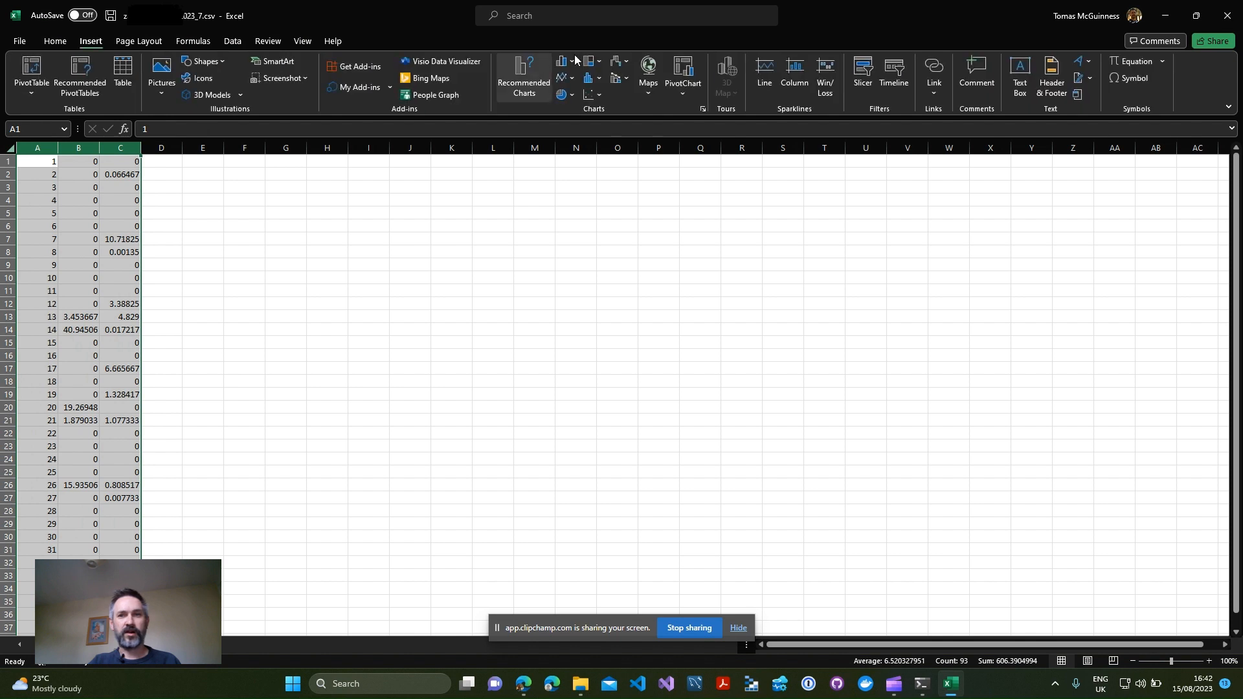
mouse_move(566, 64)
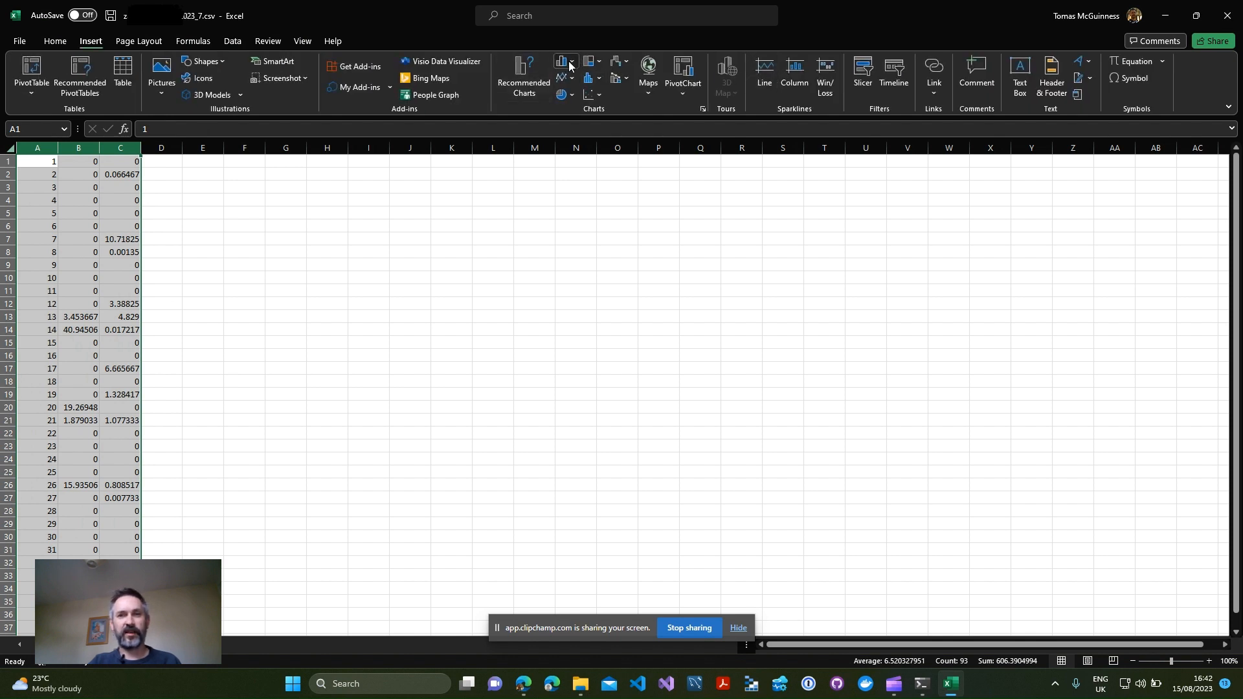
left_click(567, 66)
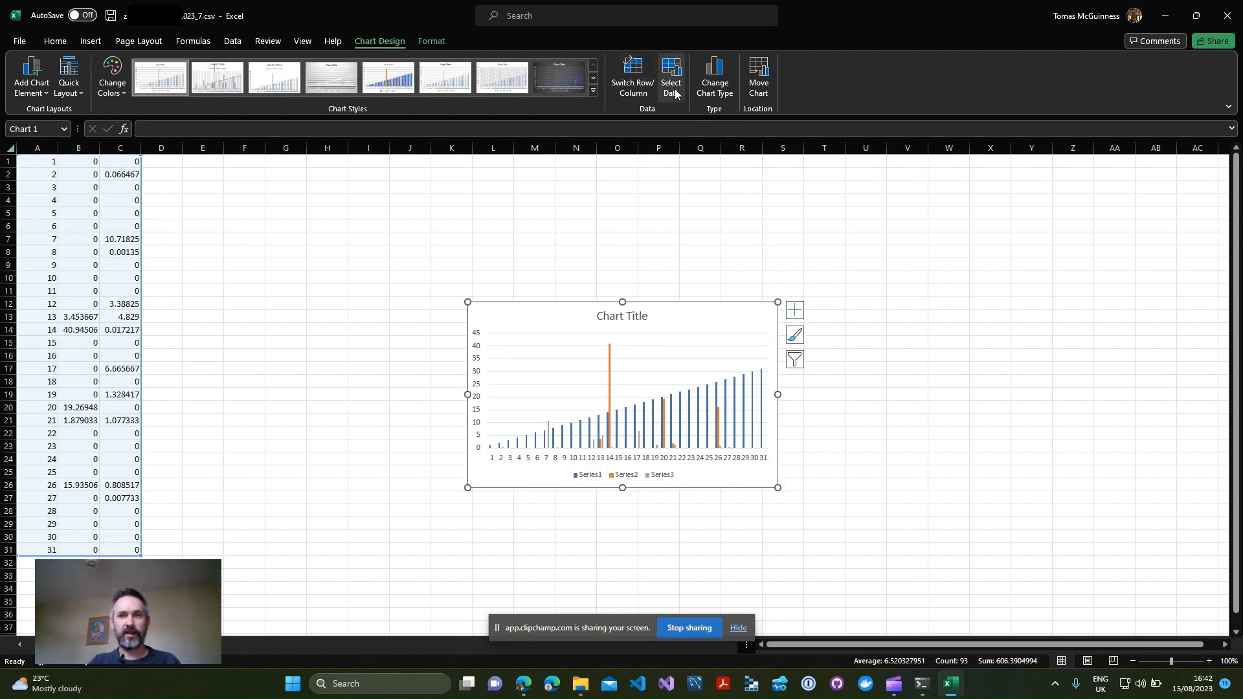
Step: In Select Data, remove Series1 (day numbers) so only Series2 and Series3 remain
left_click(669, 75)
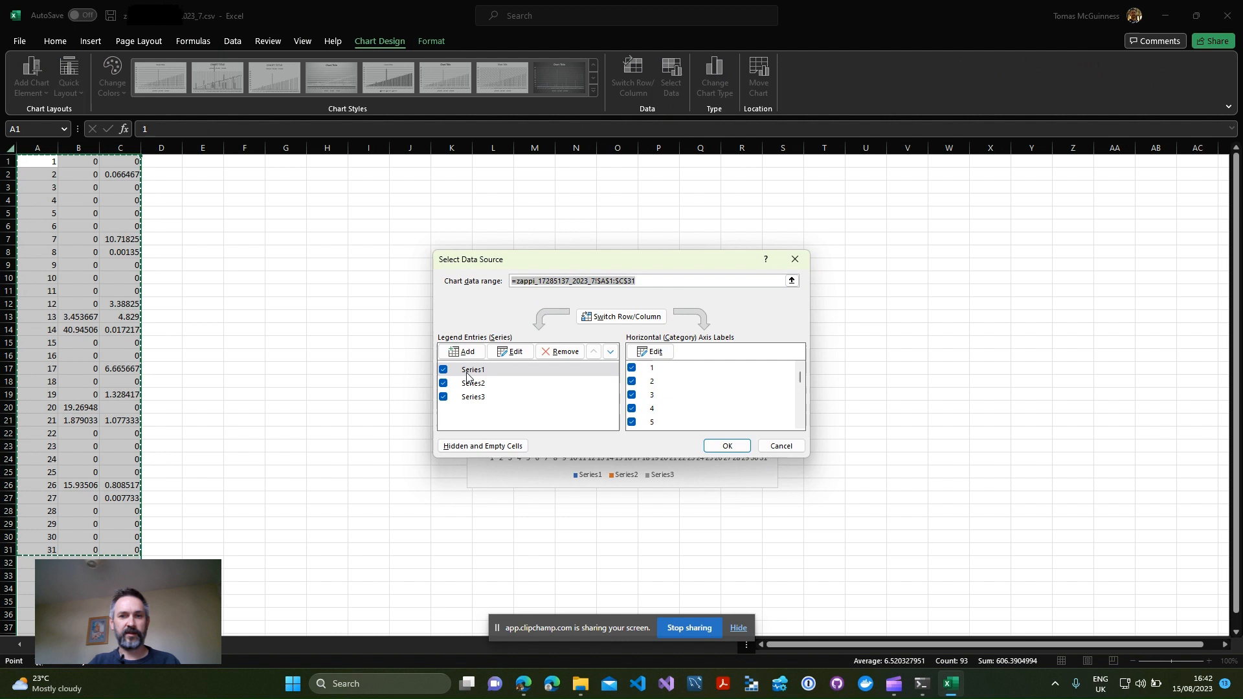
left_click(725, 446)
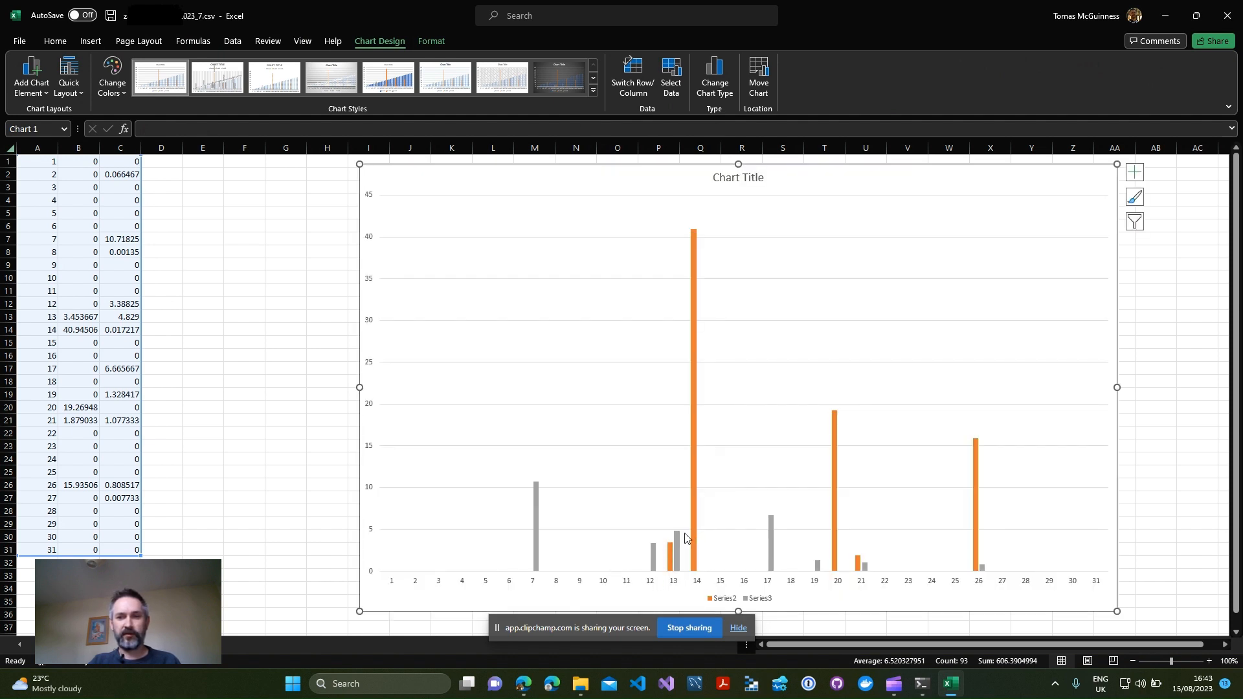
mouse_move(1018, 264)
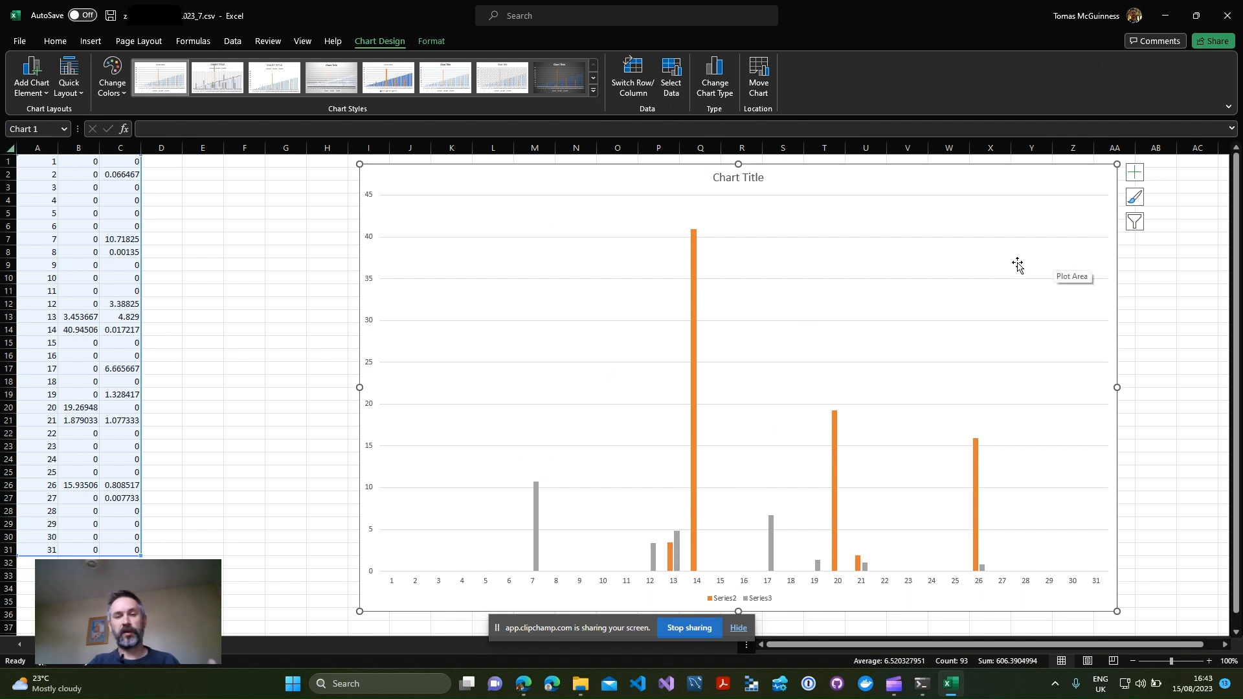
mouse_move(217, 274)
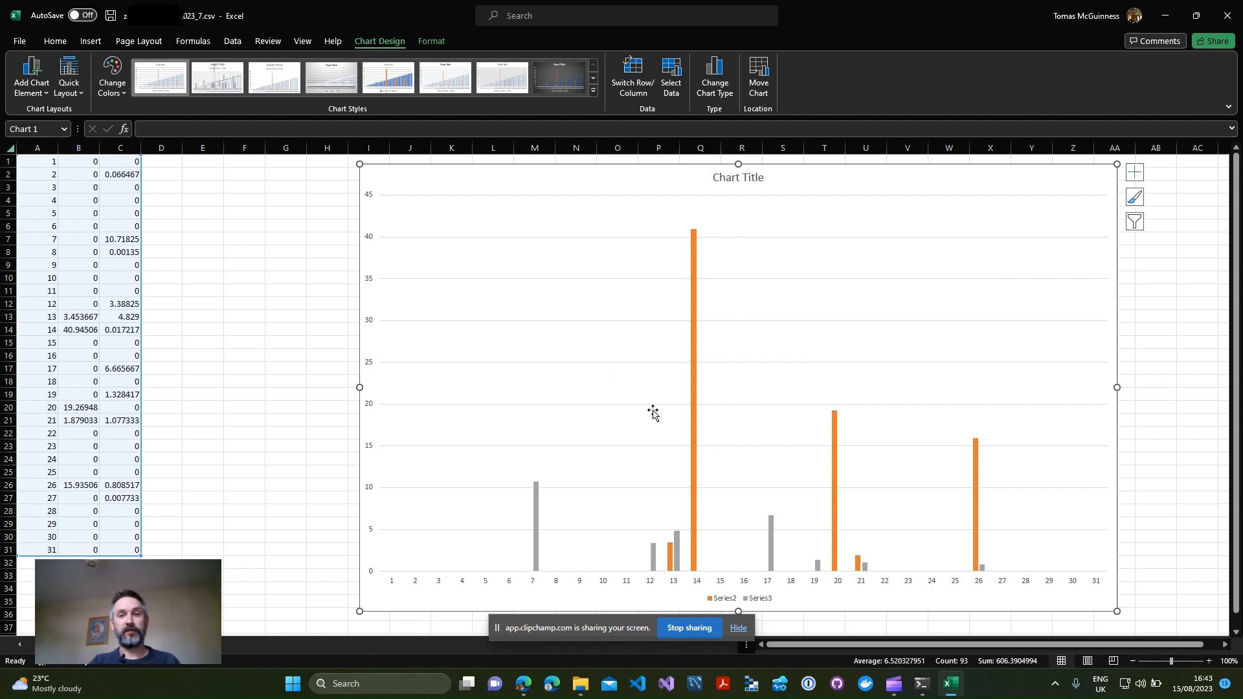
mouse_move(651, 413)
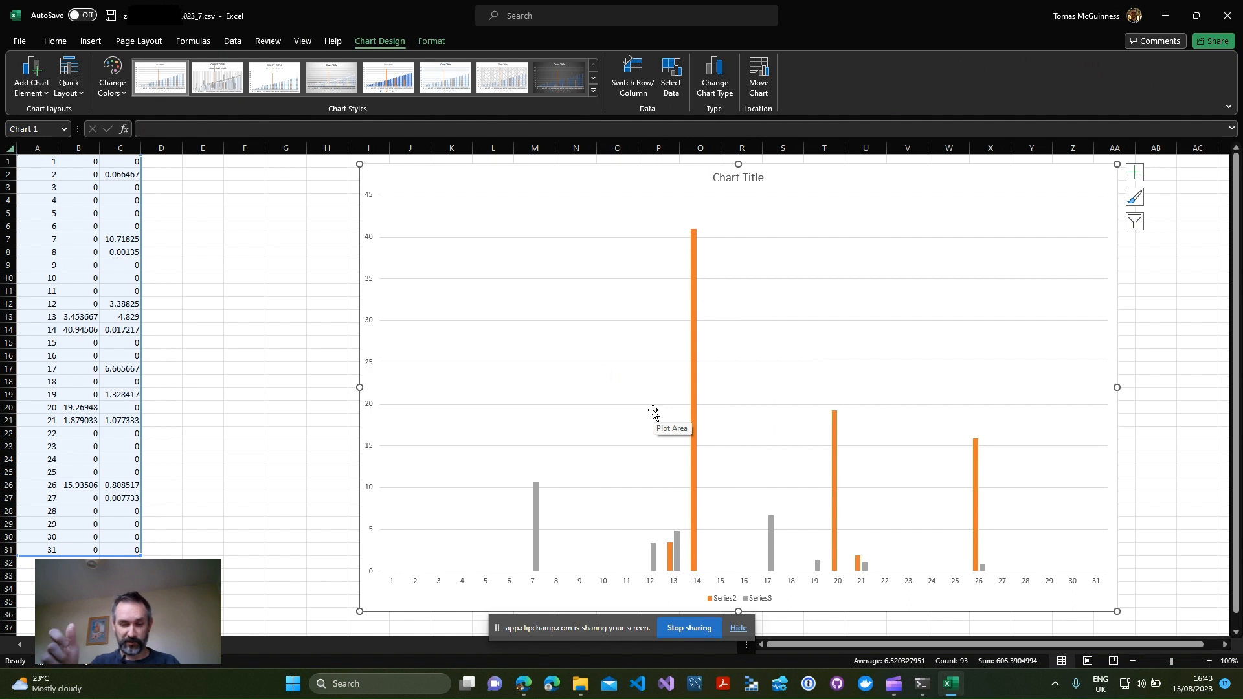
mouse_move(595, 430)
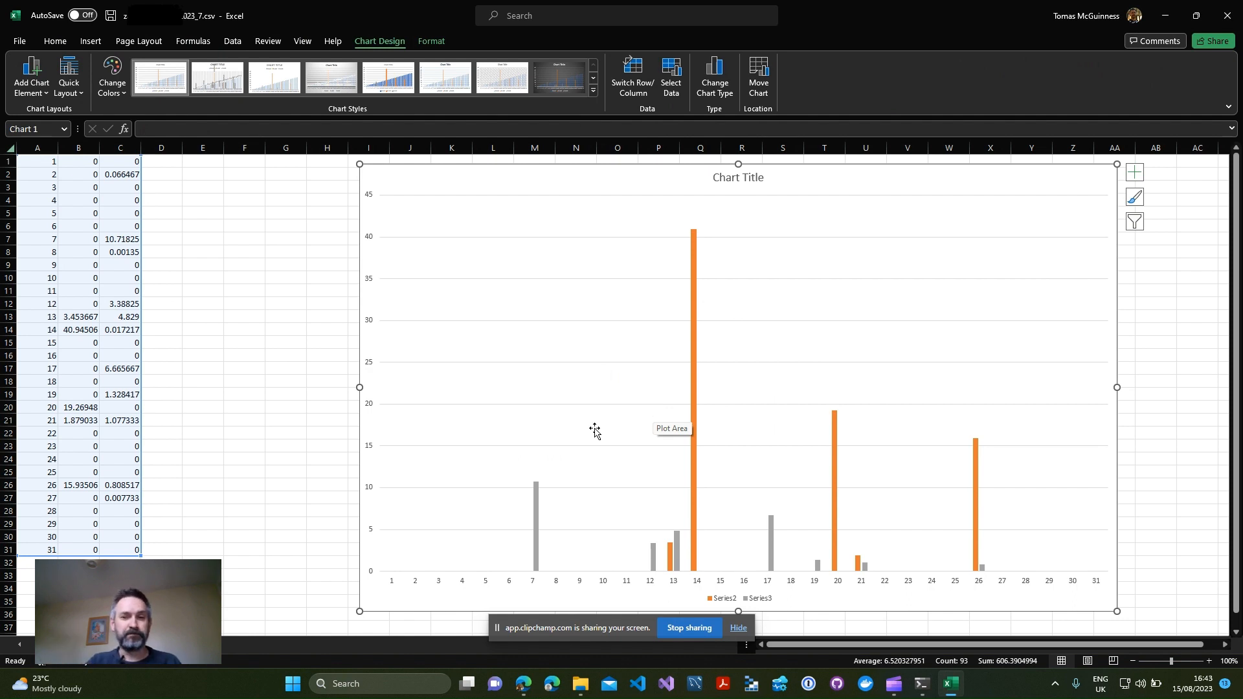
mouse_move(552, 408)
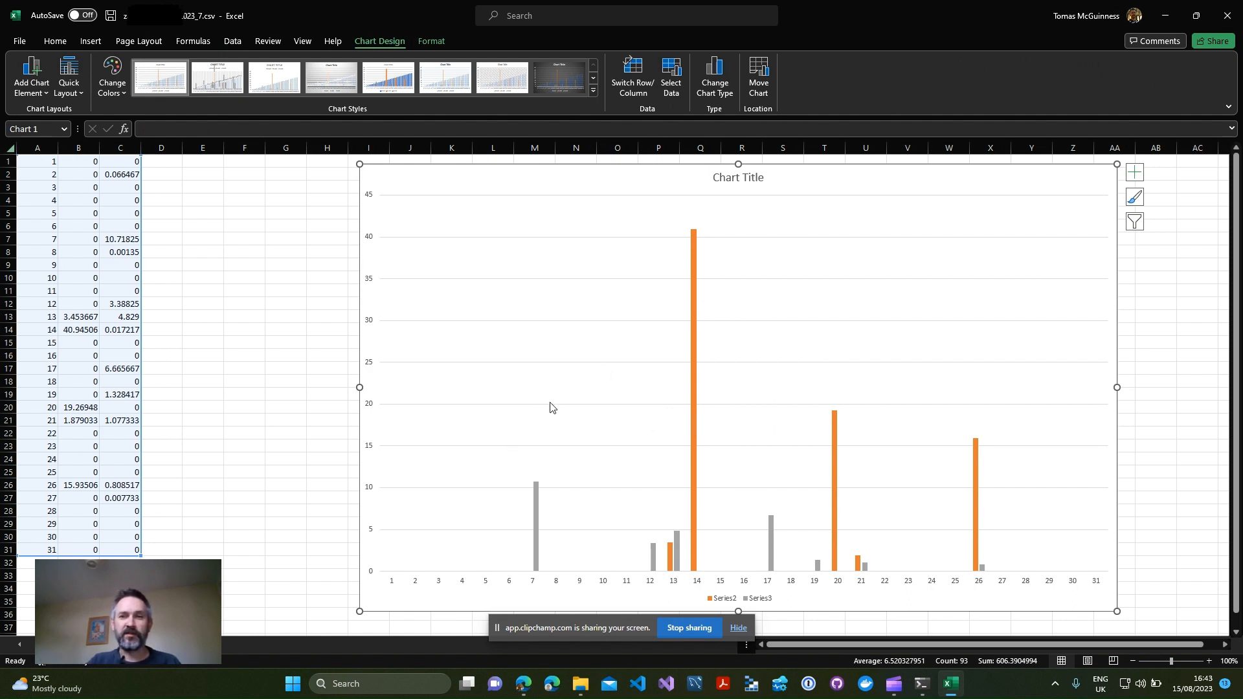
mouse_move(484, 387)
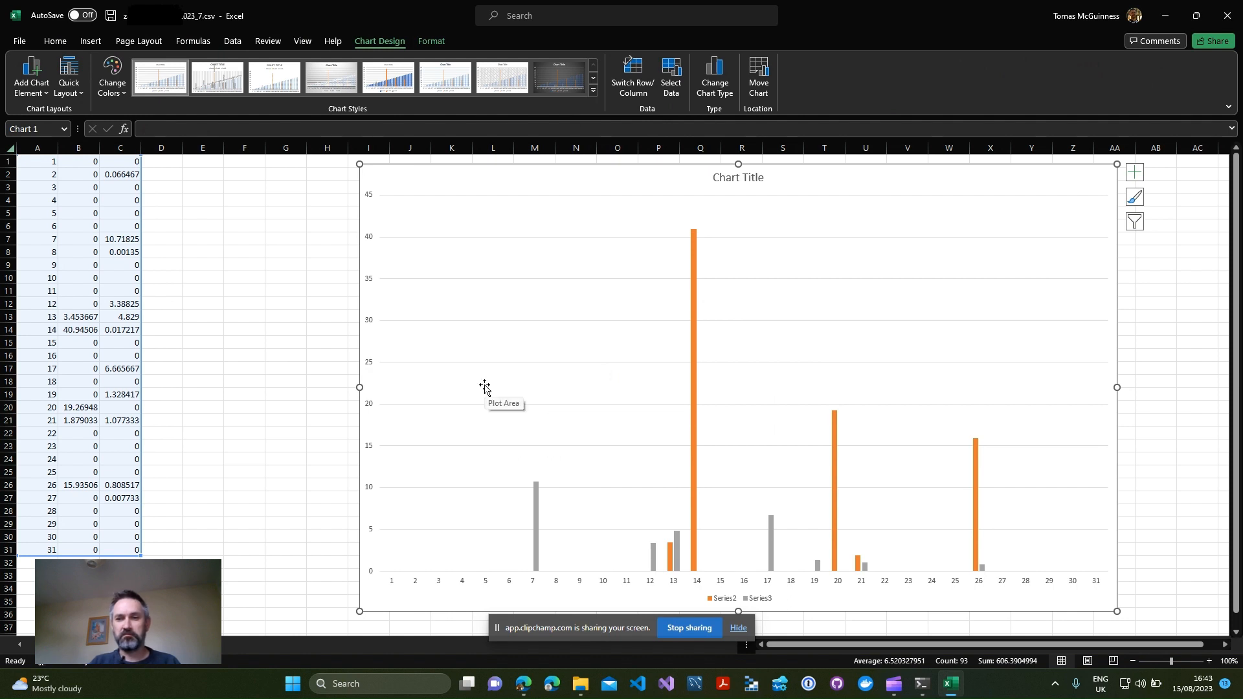
mouse_move(638, 255)
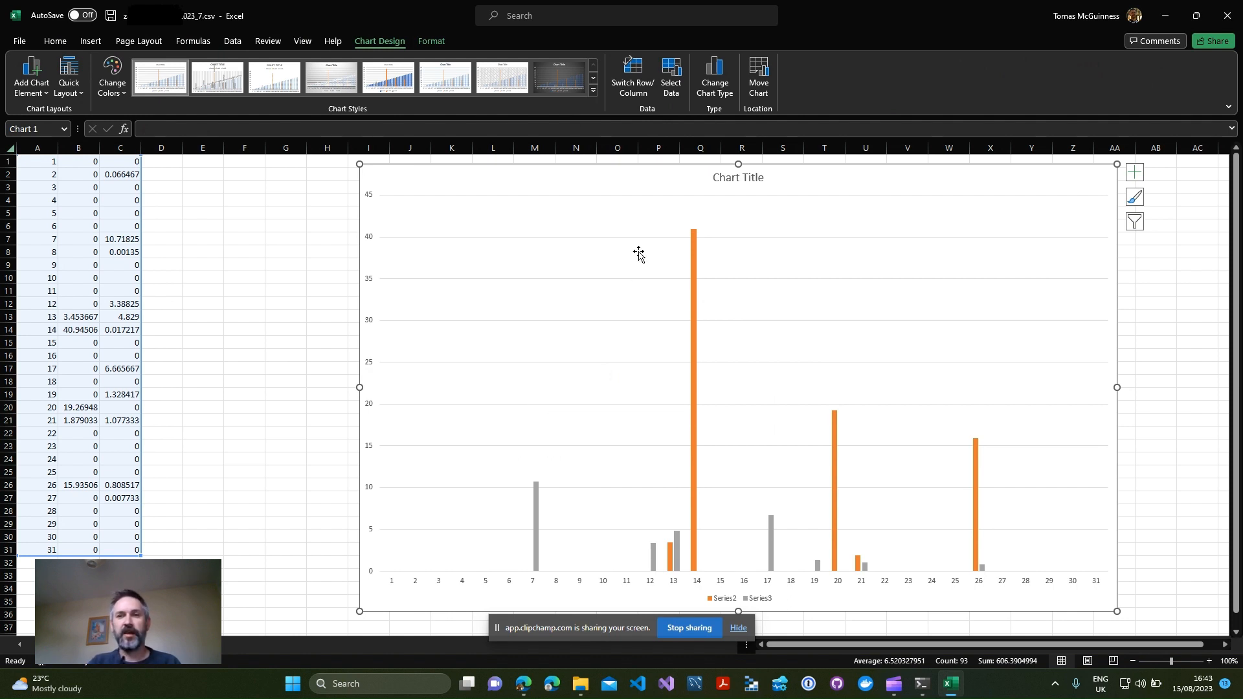
mouse_move(638, 254)
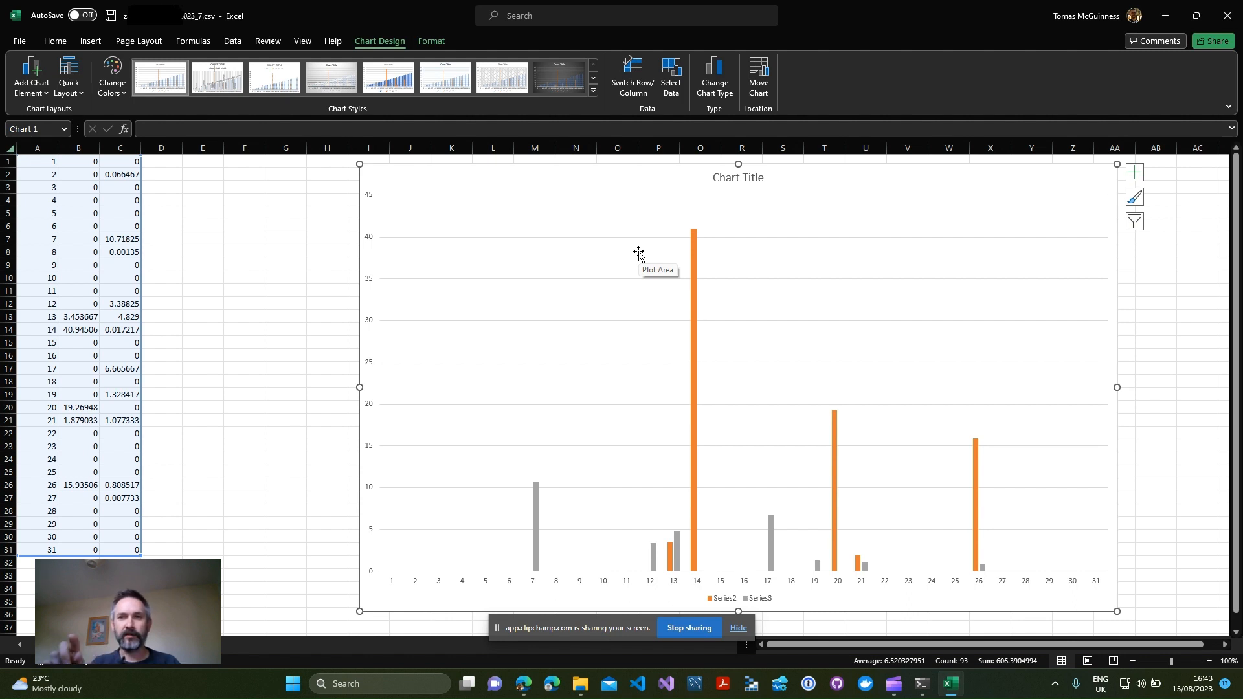
mouse_move(845, 236)
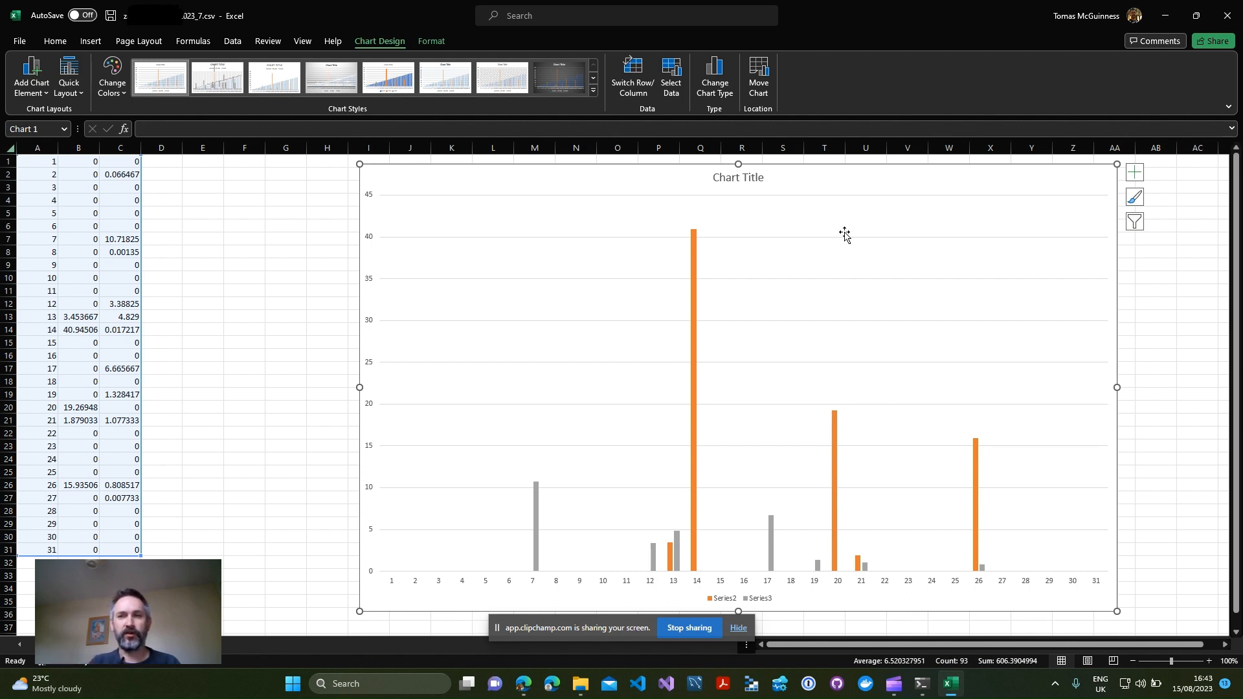
mouse_move(843, 234)
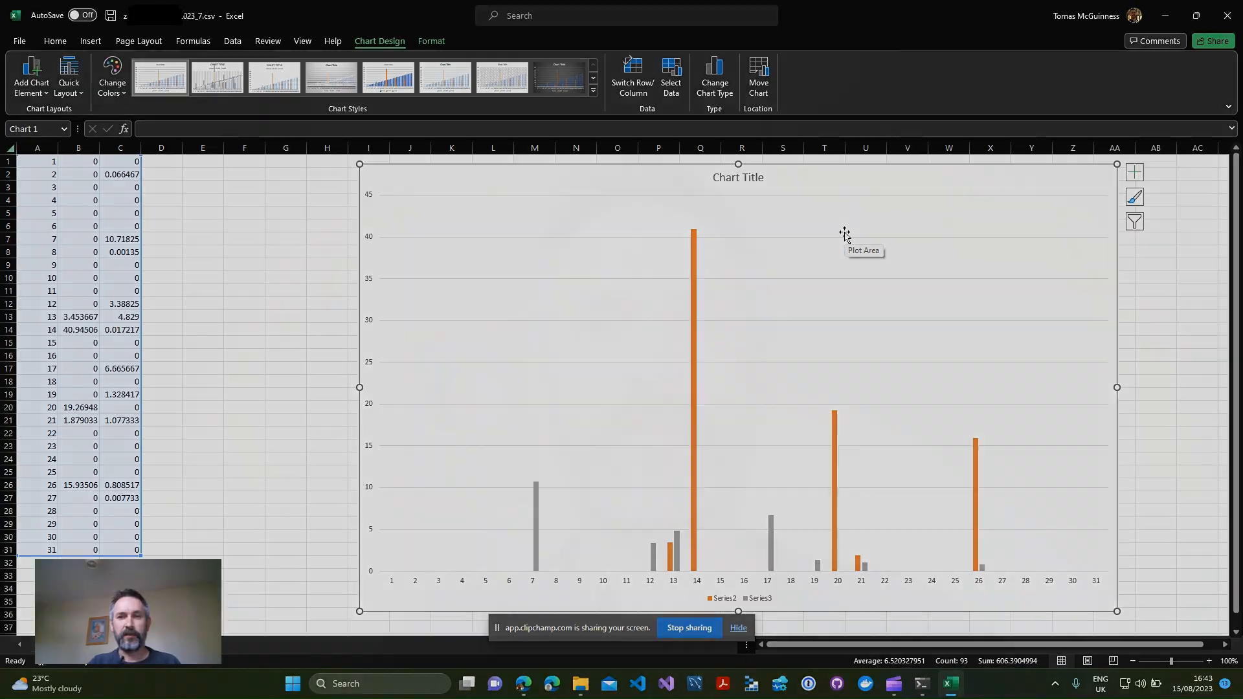